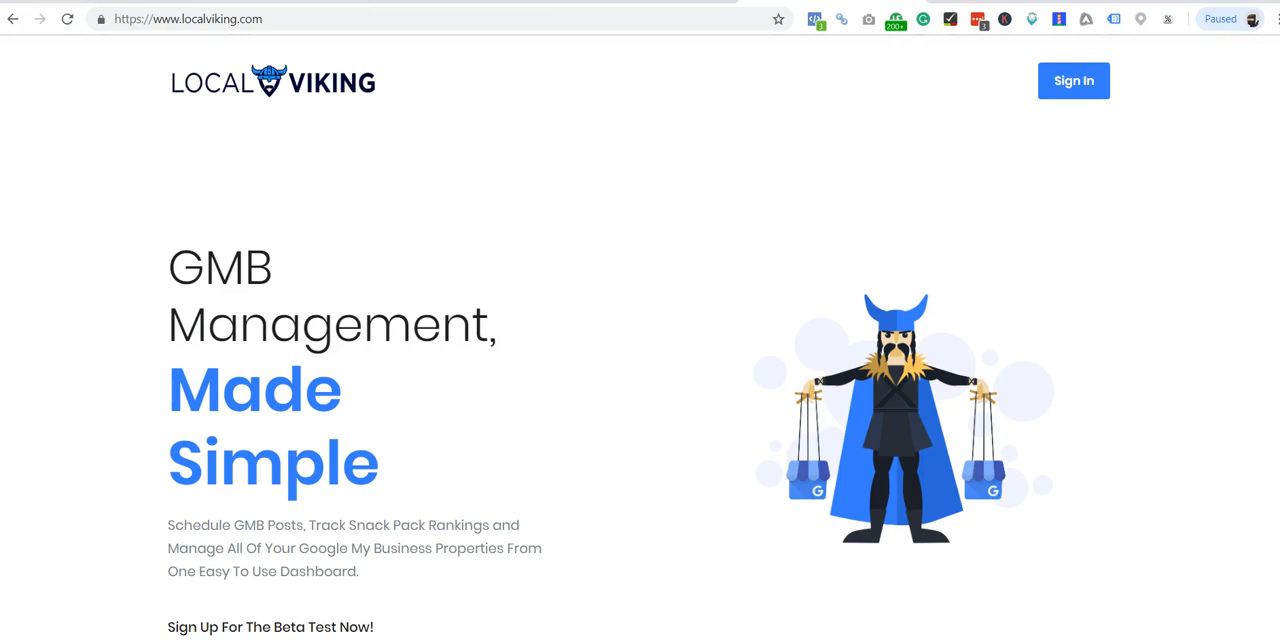
mouse_move(1032, 20)
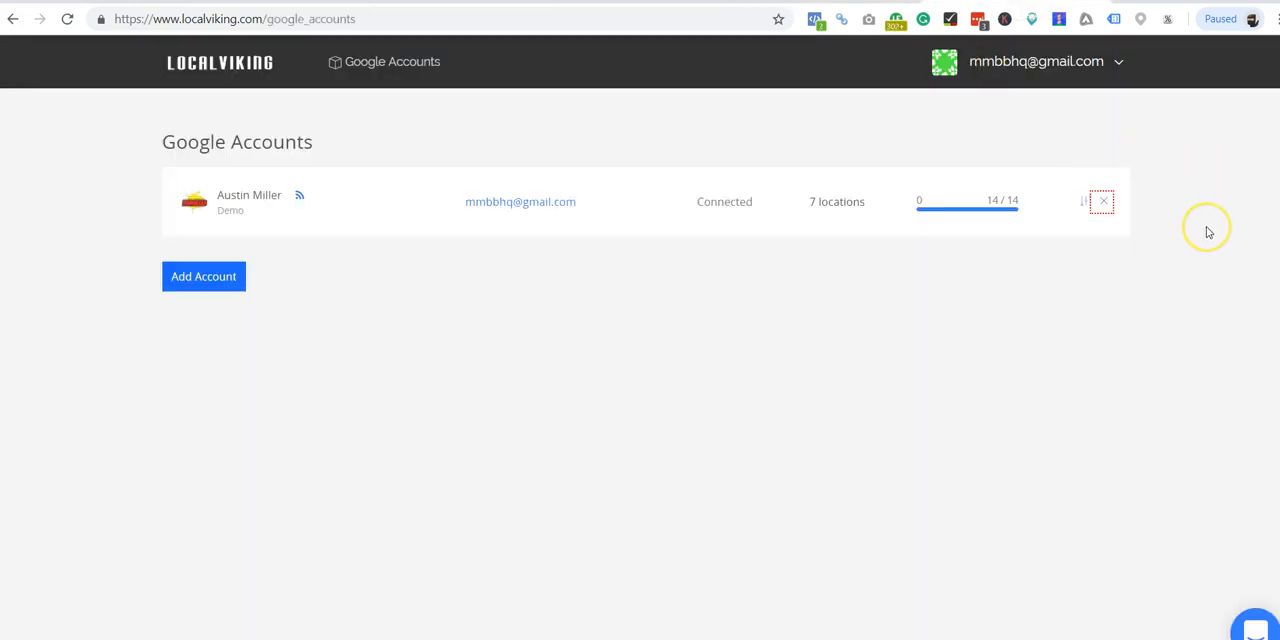
mouse_move(1208, 232)
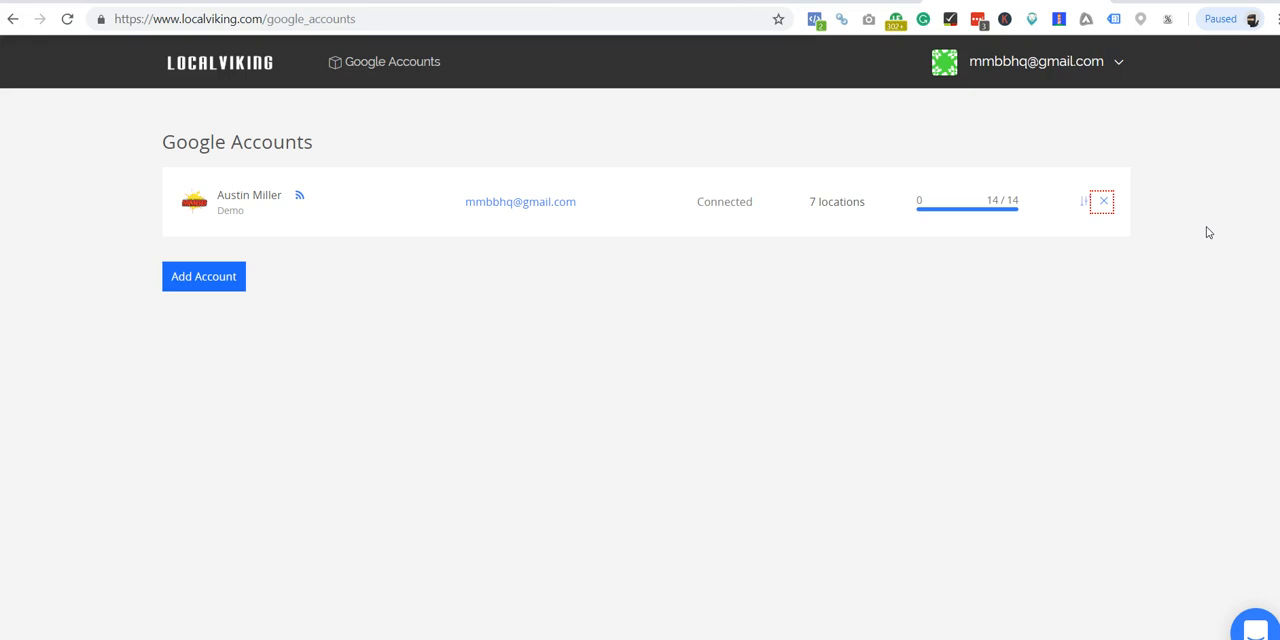
mouse_move(1022, 130)
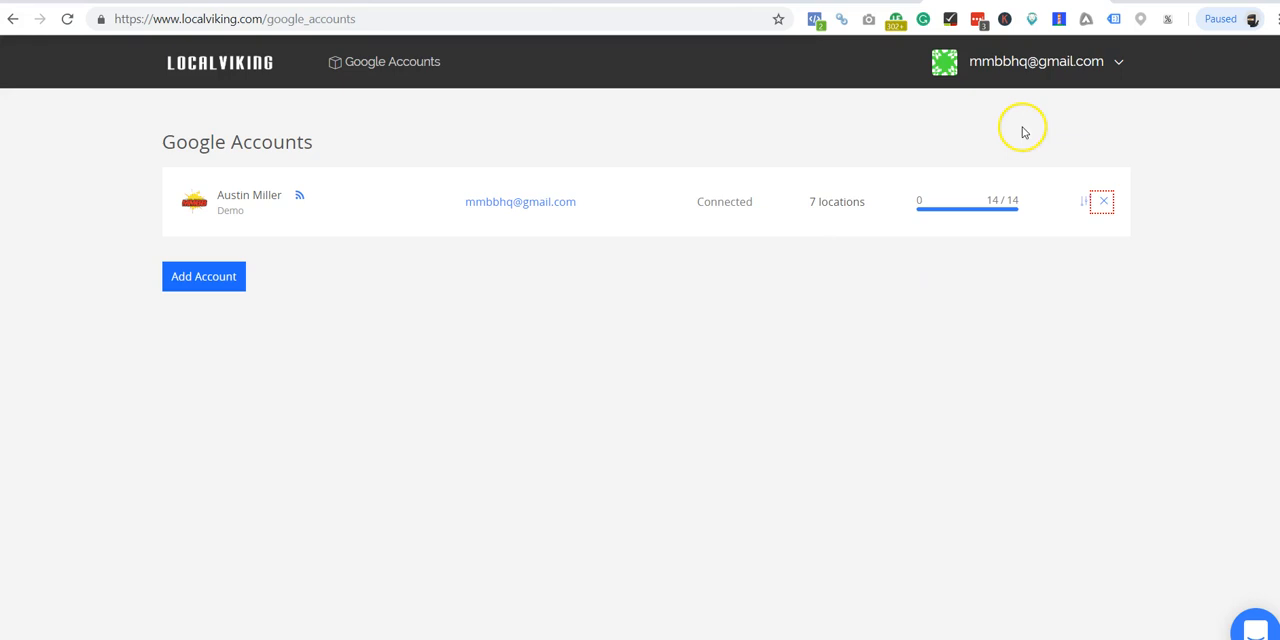
mouse_move(1014, 176)
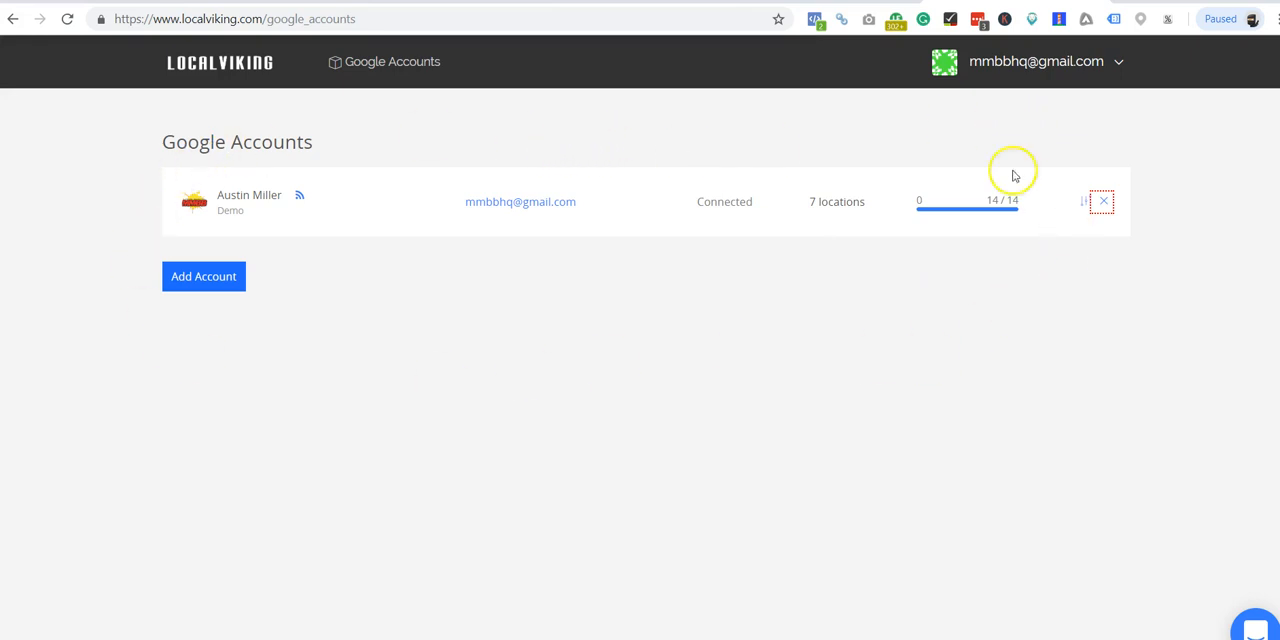
mouse_move(1170, 140)
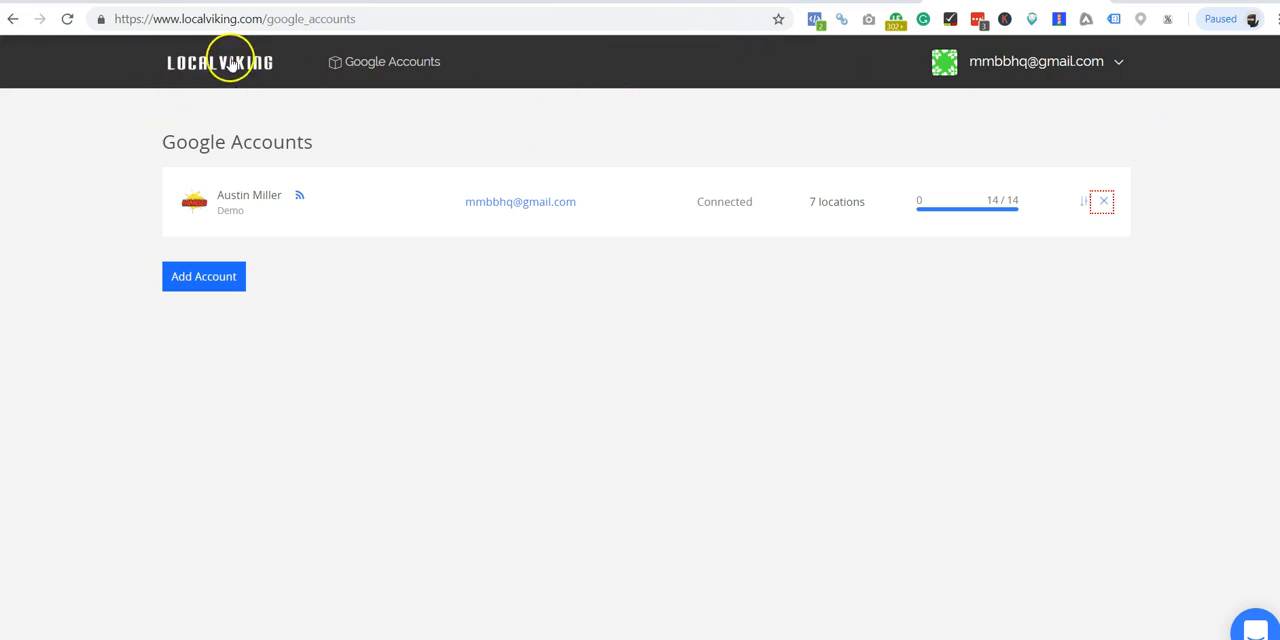
mouse_move(196, 56)
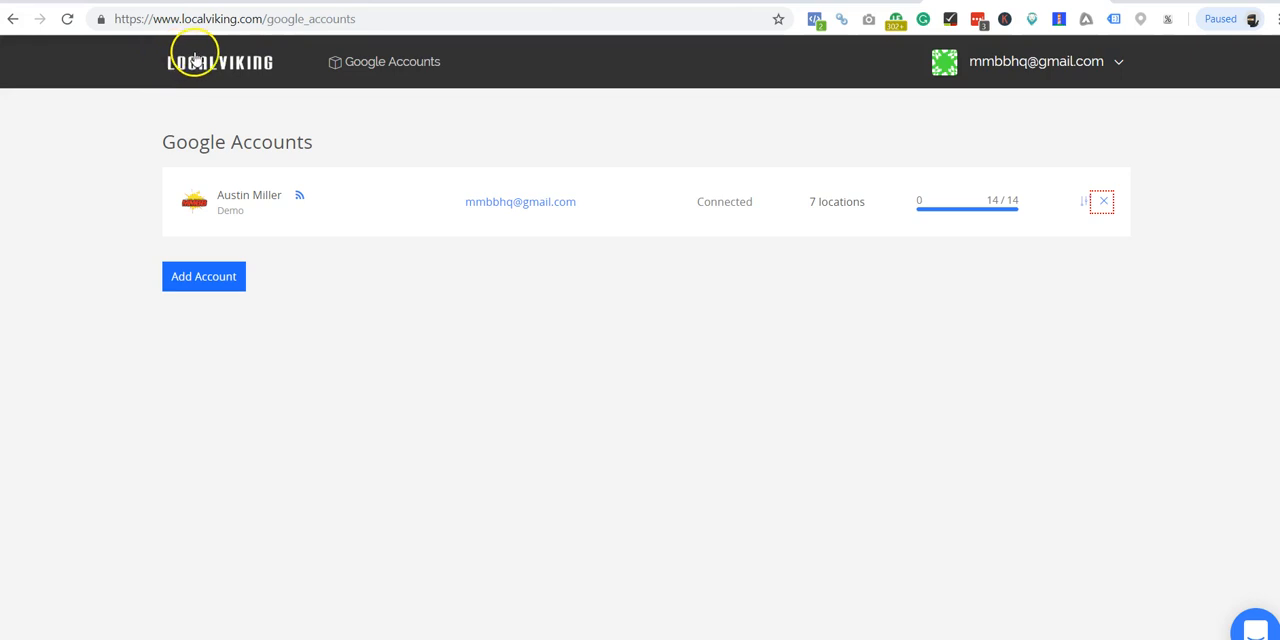
mouse_move(220, 68)
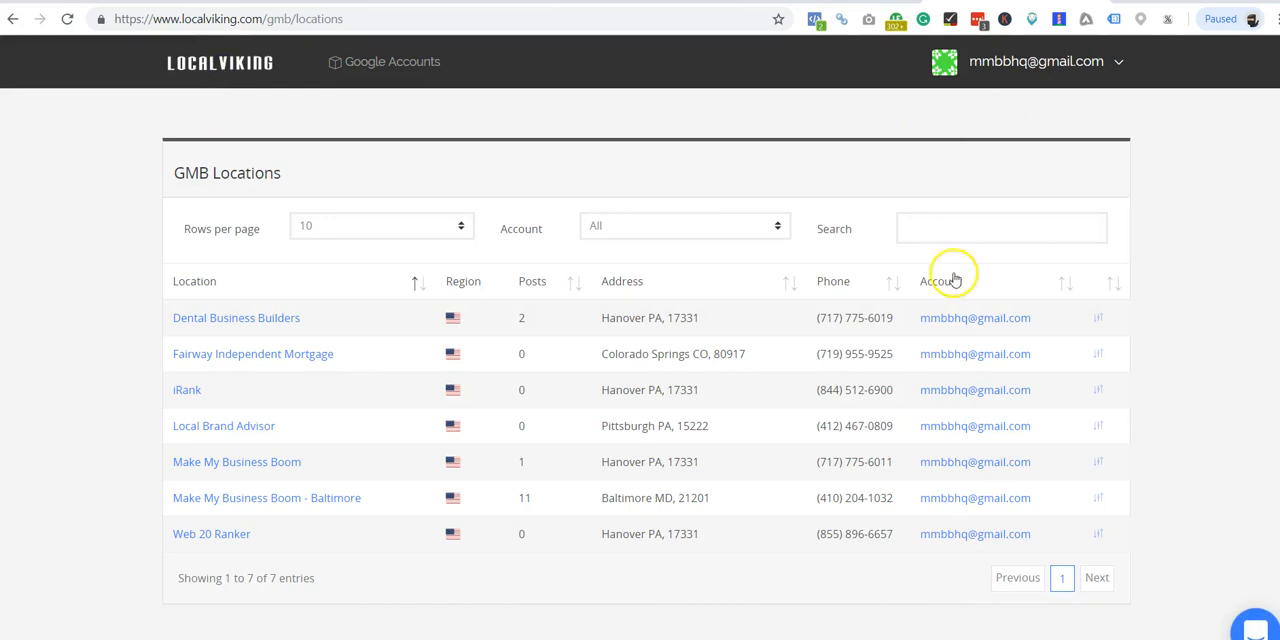
mouse_move(368, 340)
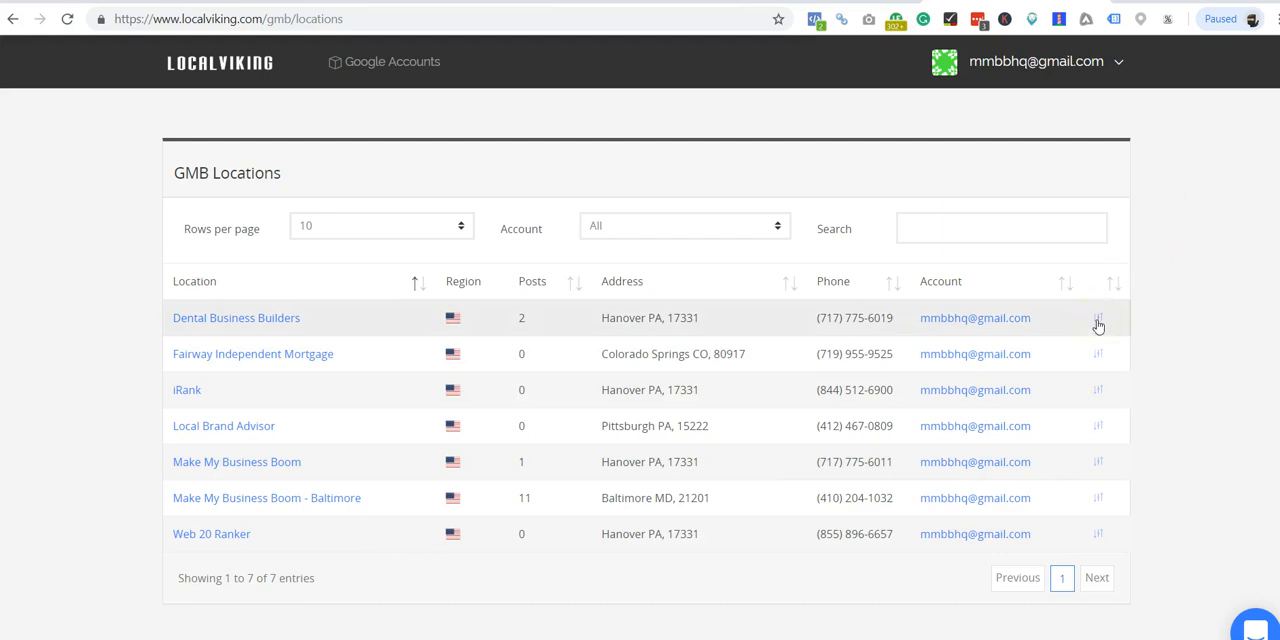
mouse_move(1098, 360)
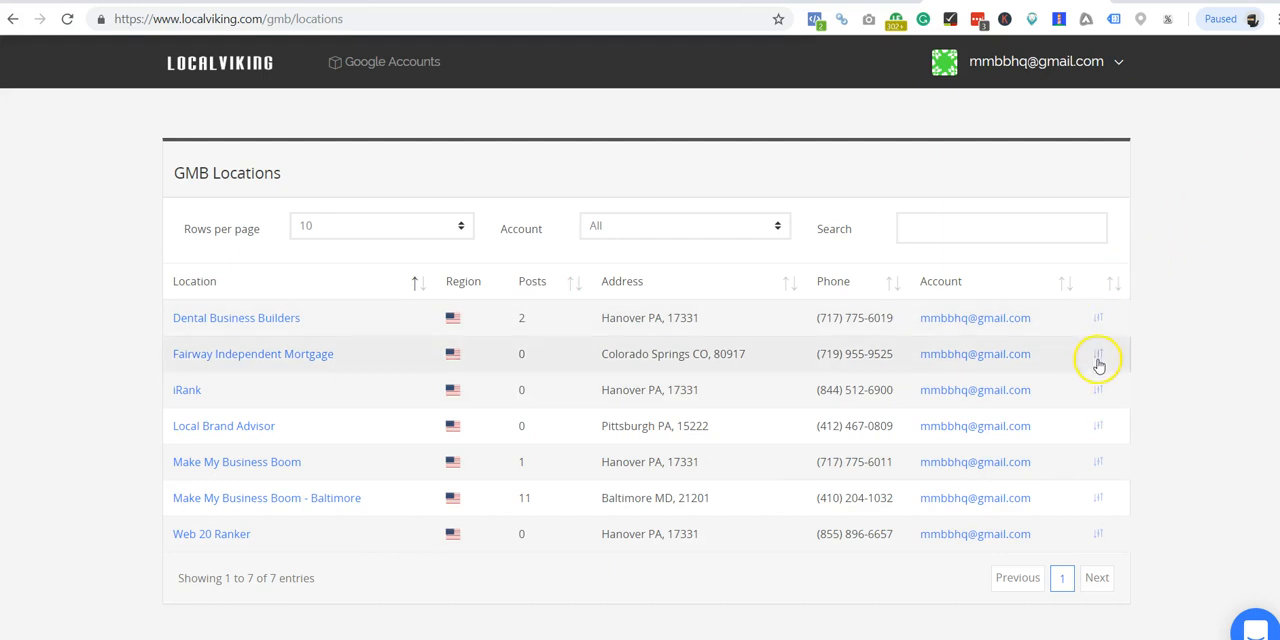
mouse_move(1100, 456)
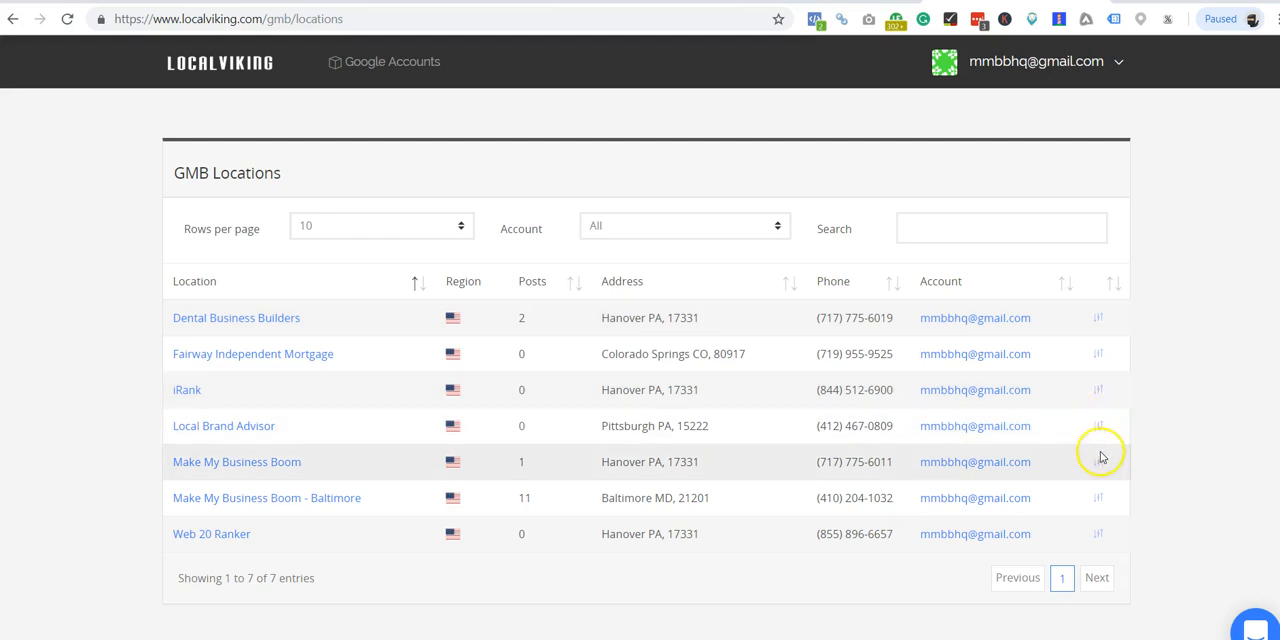
mouse_move(1104, 512)
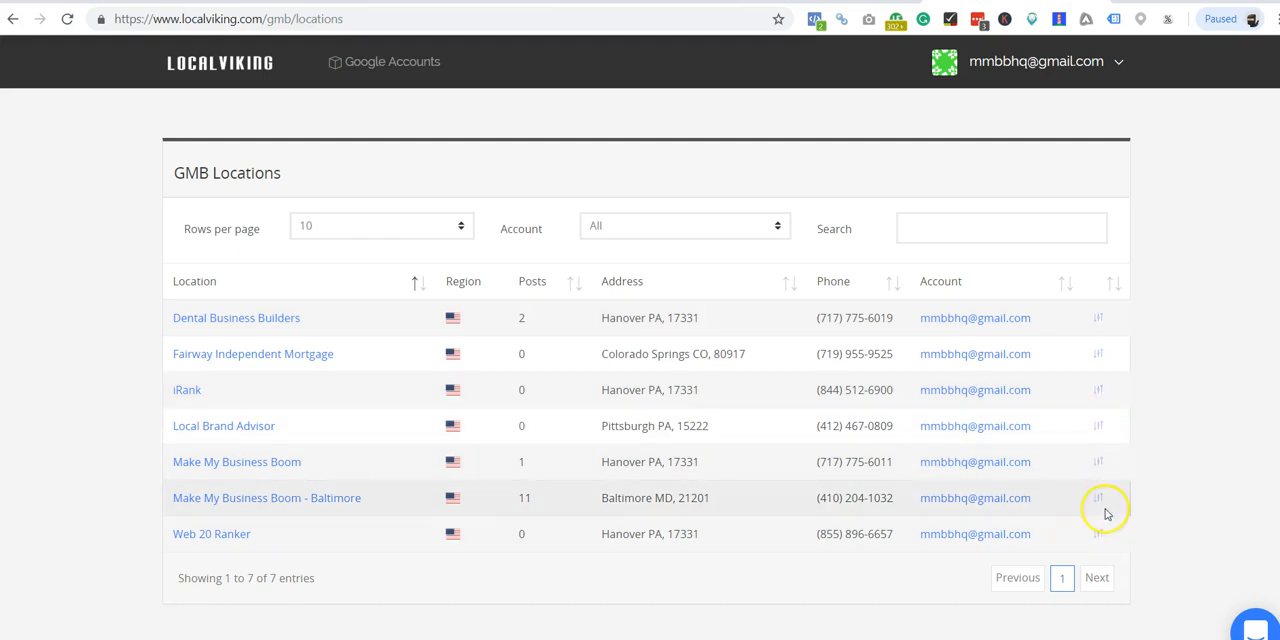
- Edit the Dental Business Builders location and review its name, hours, phone, website and time zone
click(1098, 318)
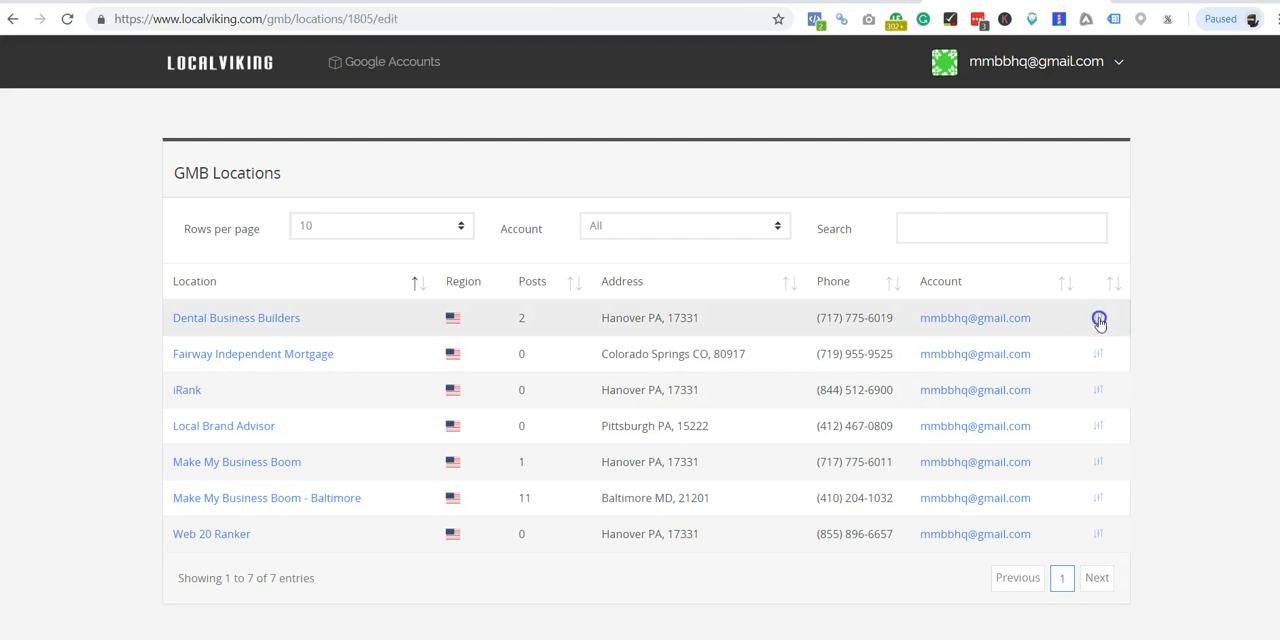
click(1098, 318)
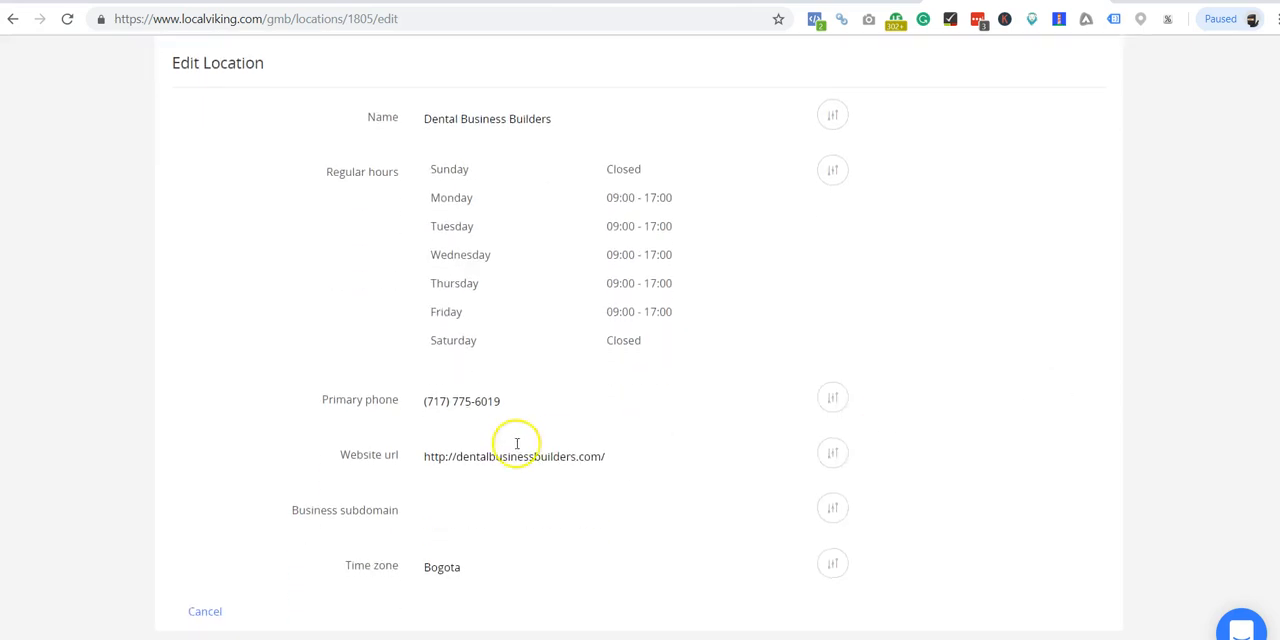
mouse_move(732, 500)
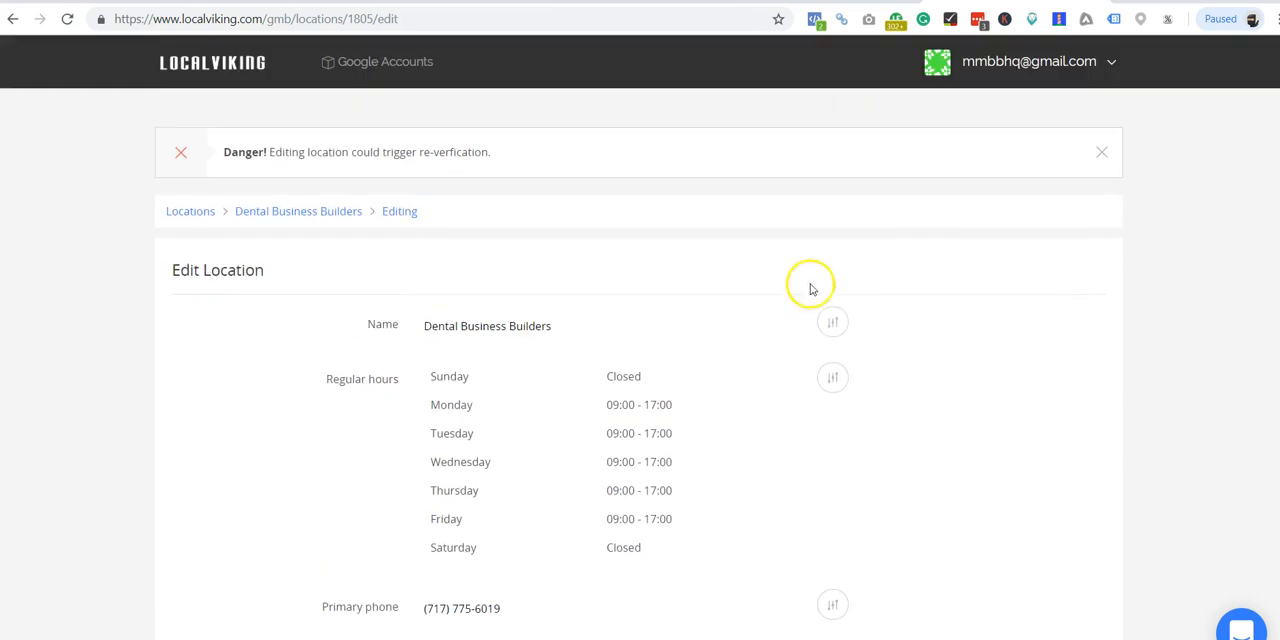
mouse_move(464, 272)
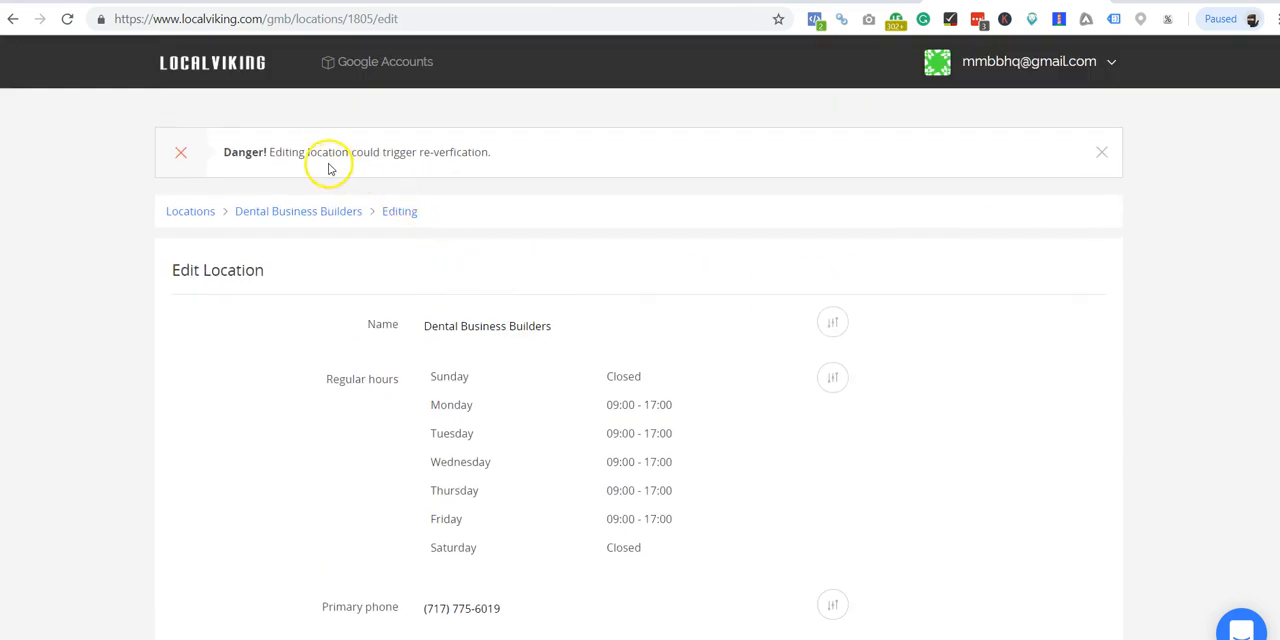
mouse_move(350, 168)
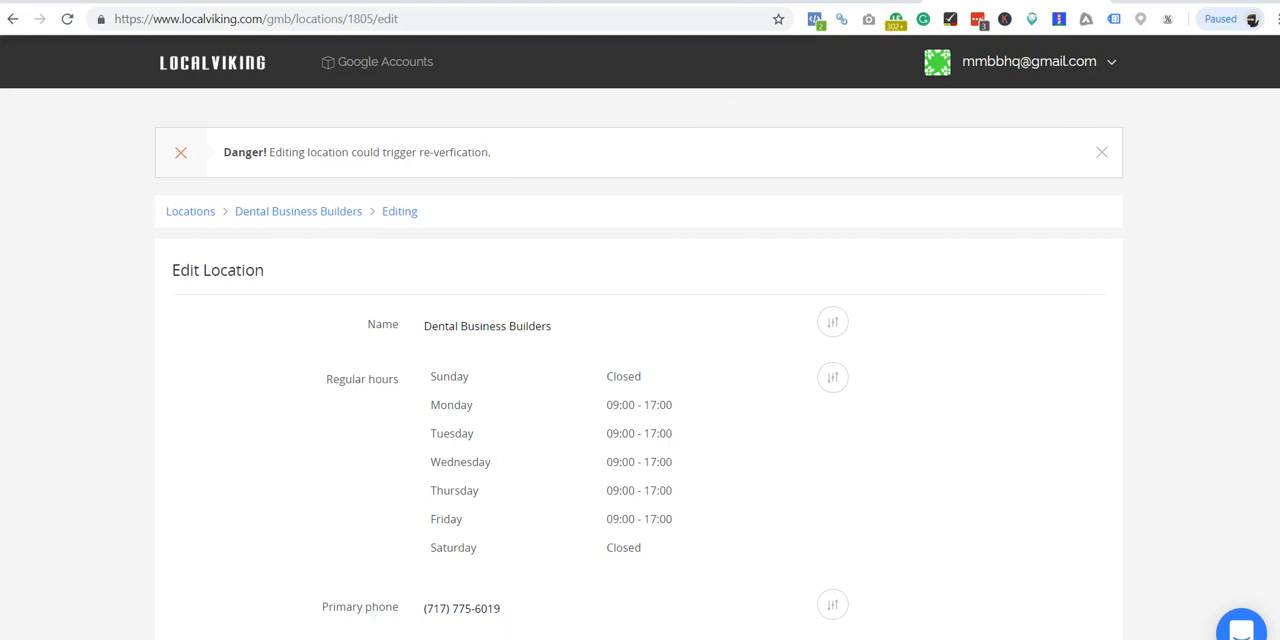
scroll(down, 3)
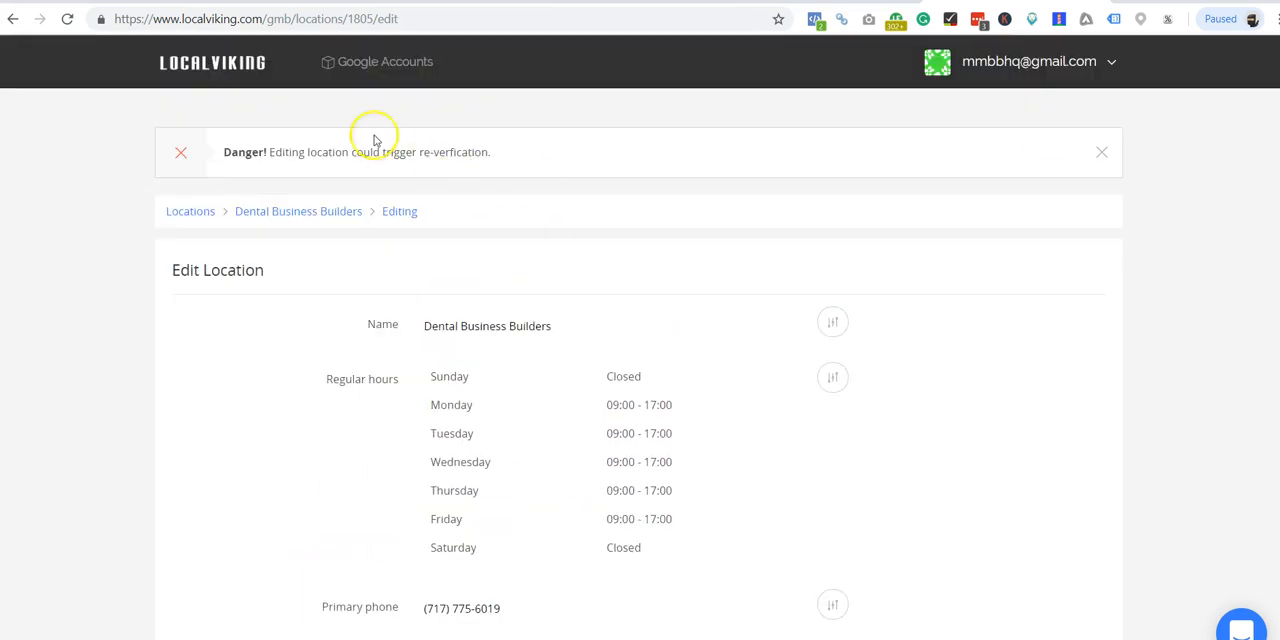
mouse_move(1100, 204)
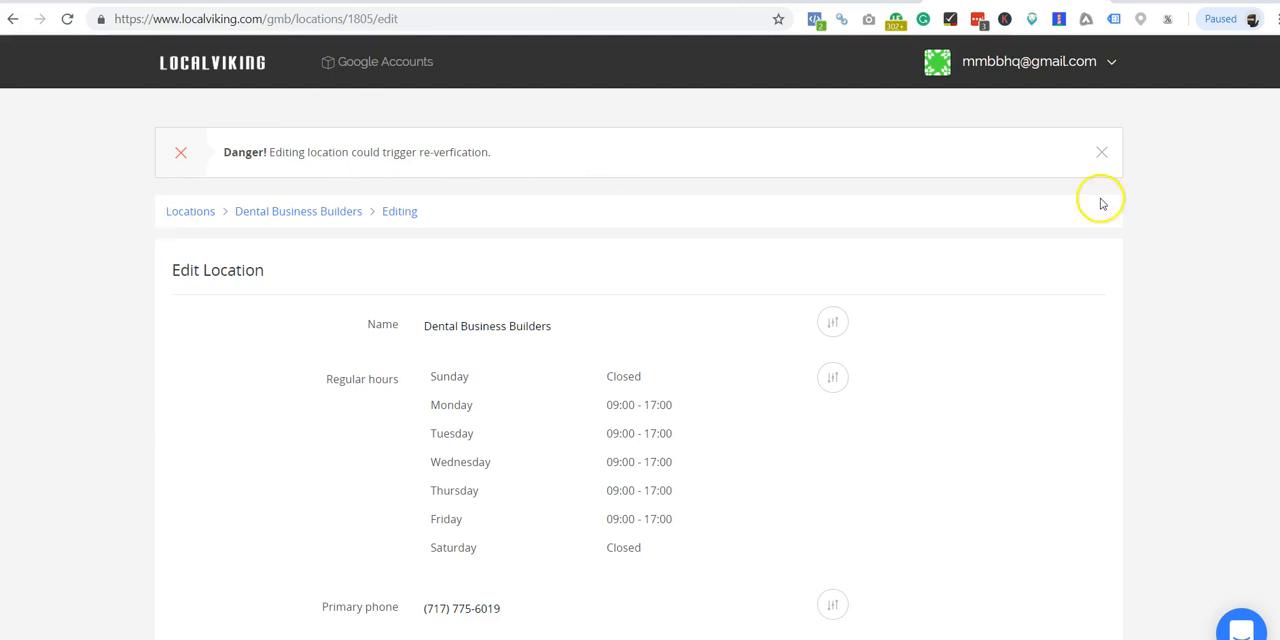
scroll(down, 3)
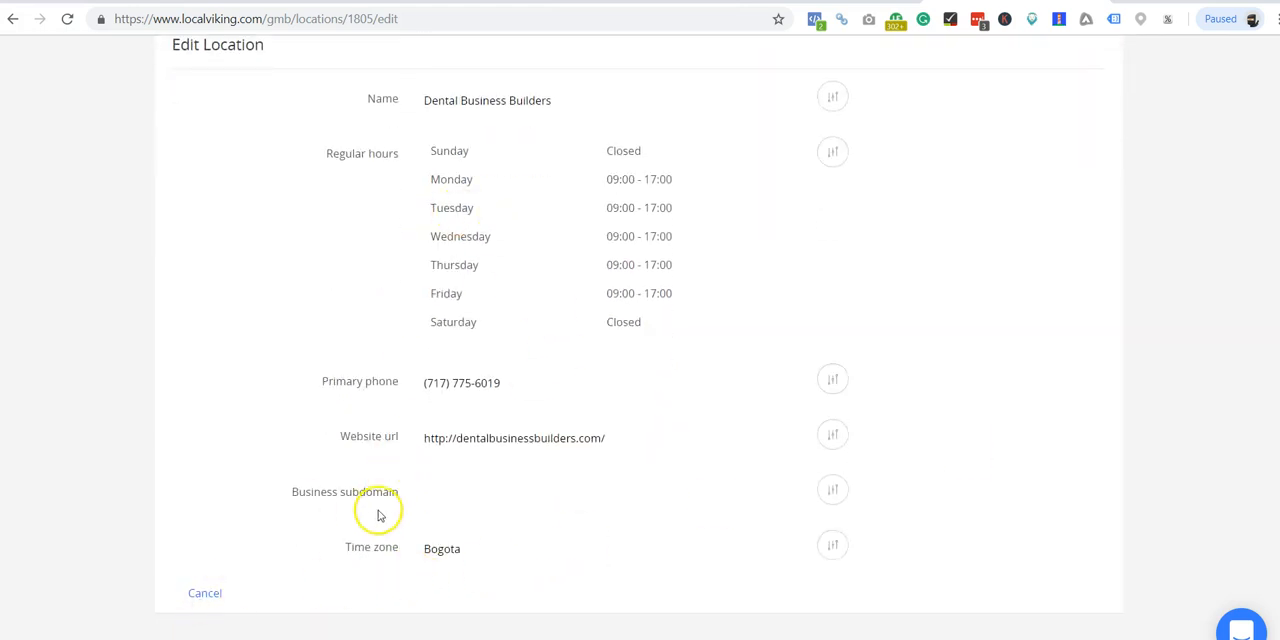
- Leave editing, view the Fairway Independent Mortgage dashboard, then switch to Make My Business Boom
click(204, 592)
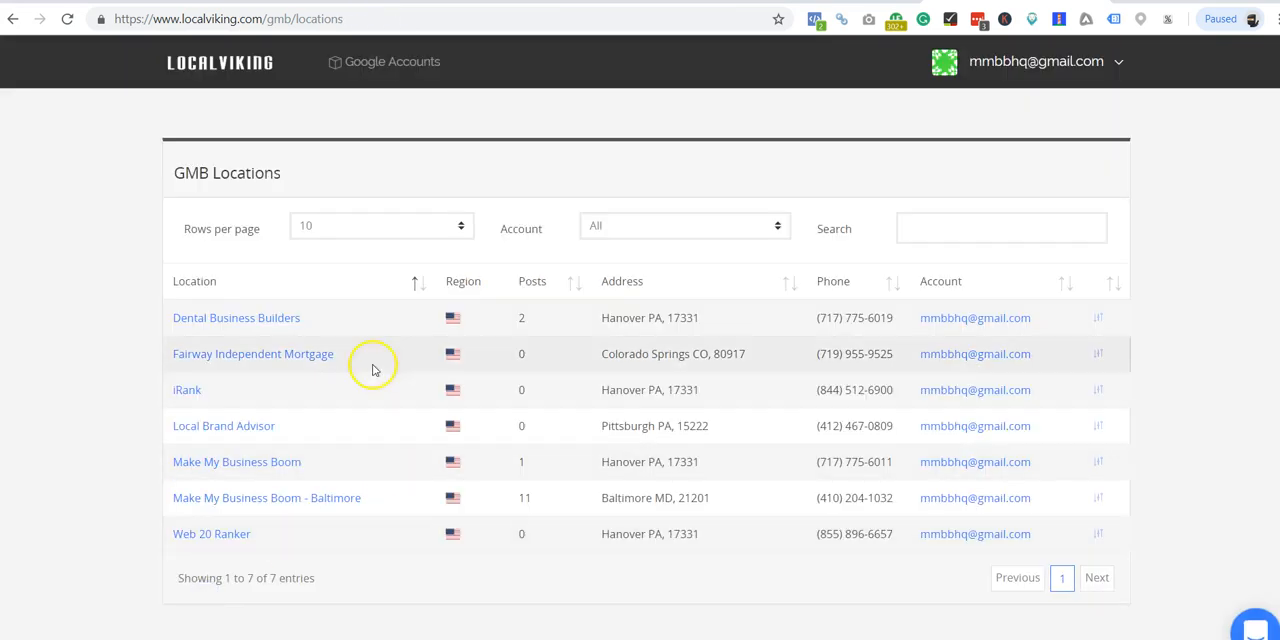
mouse_move(256, 354)
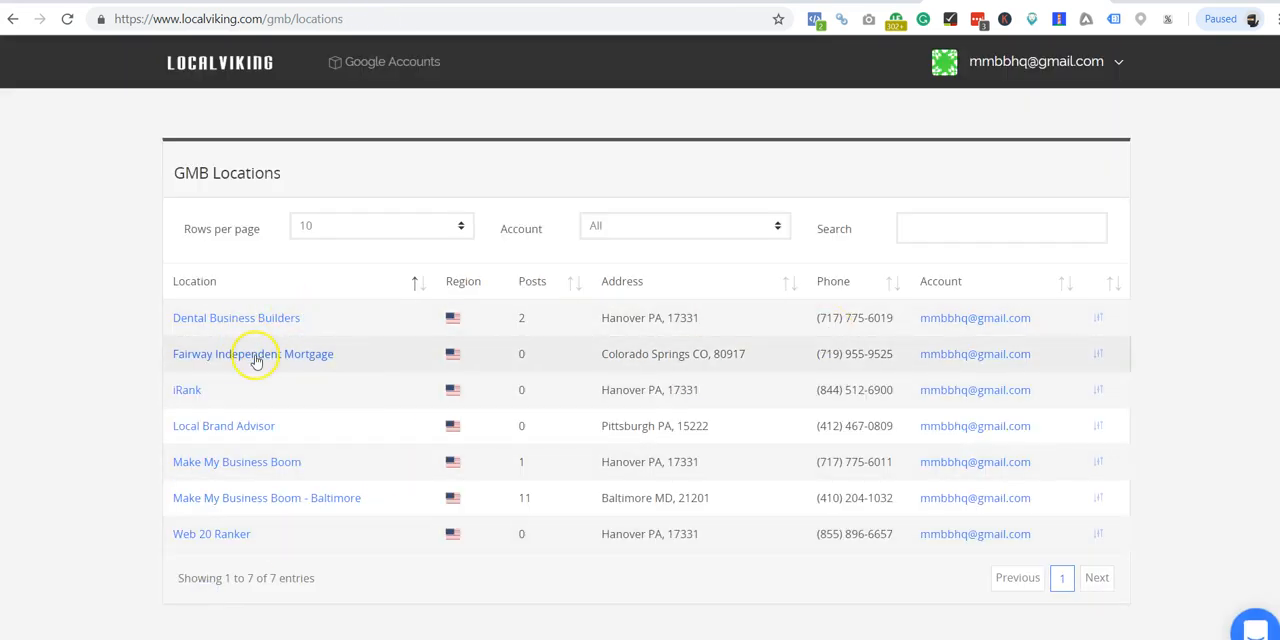
click(252, 352)
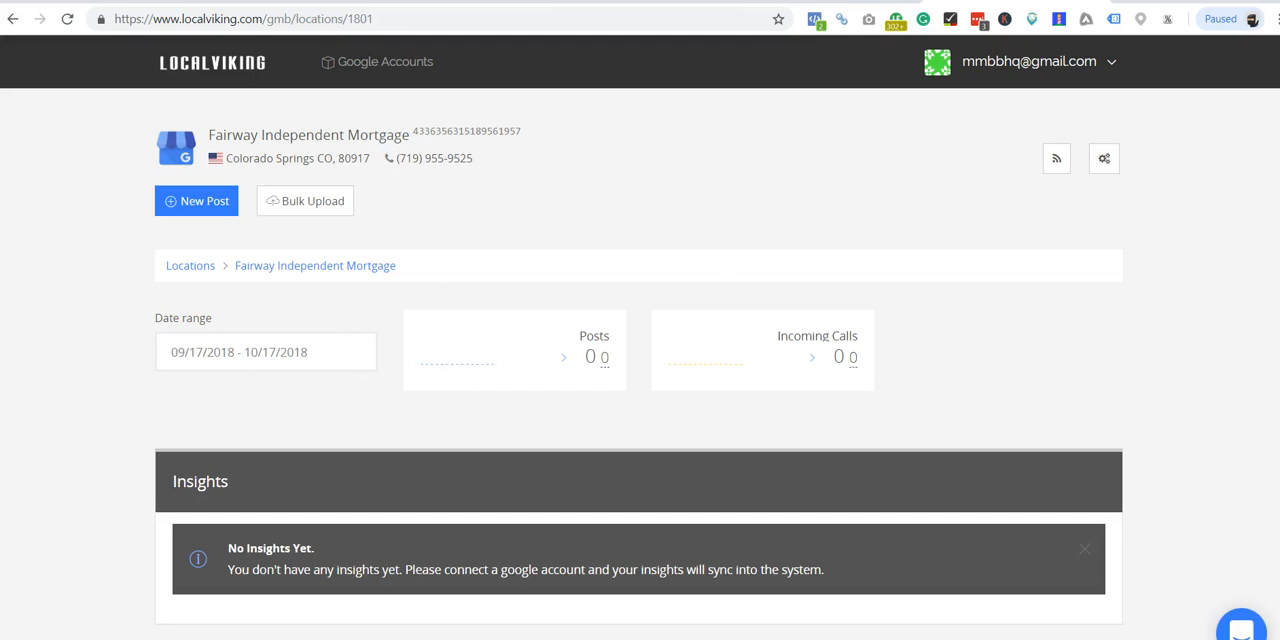
scroll(down, 3)
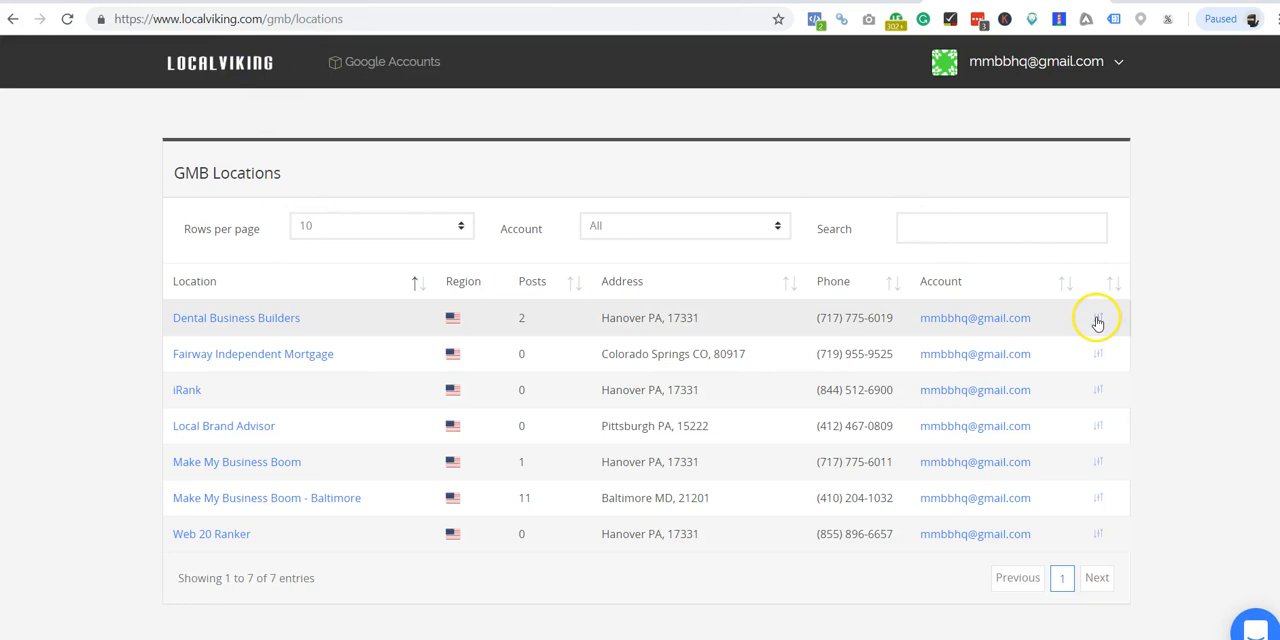
mouse_move(424, 324)
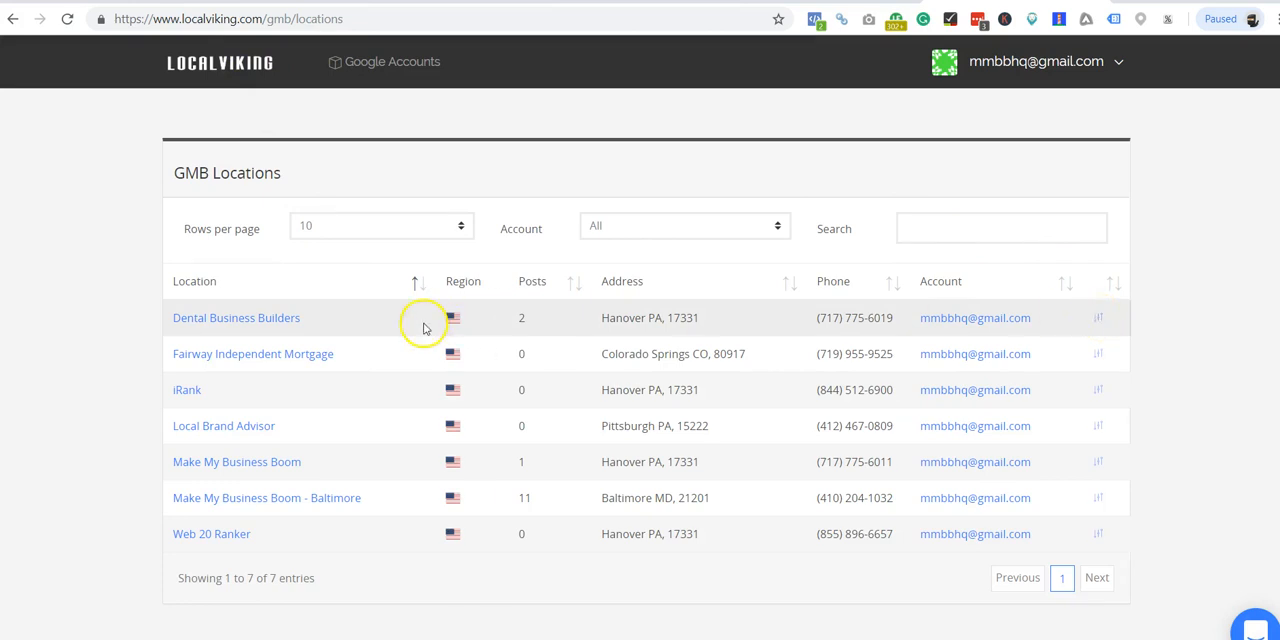
mouse_move(272, 330)
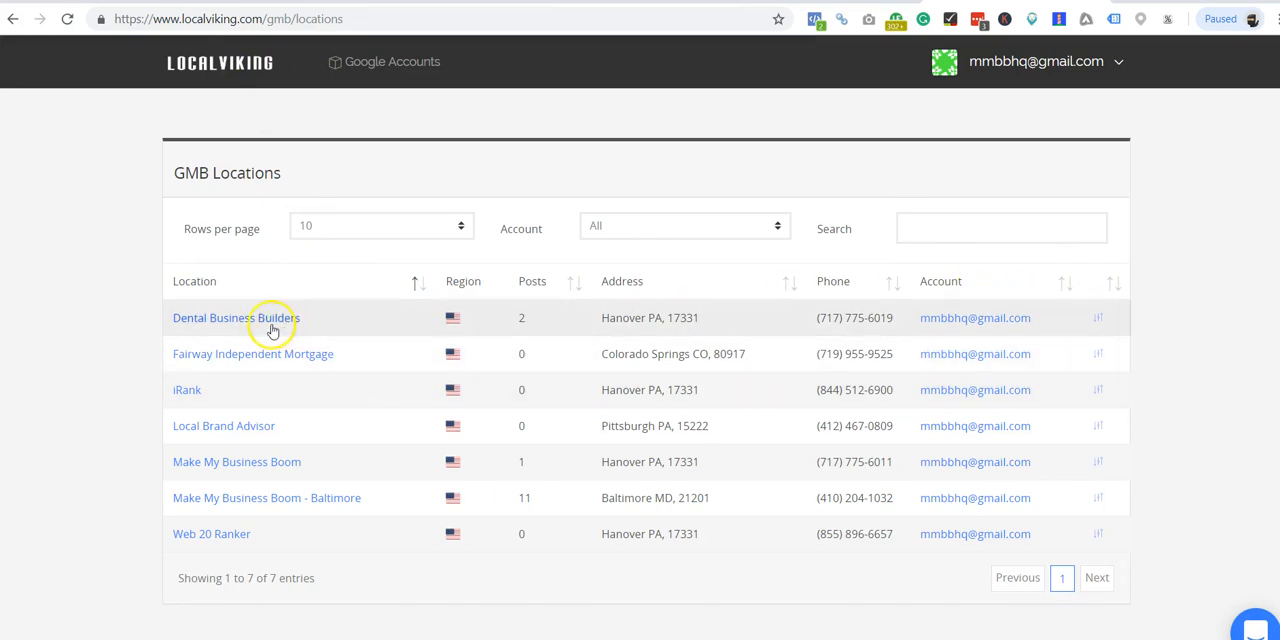
mouse_move(236, 324)
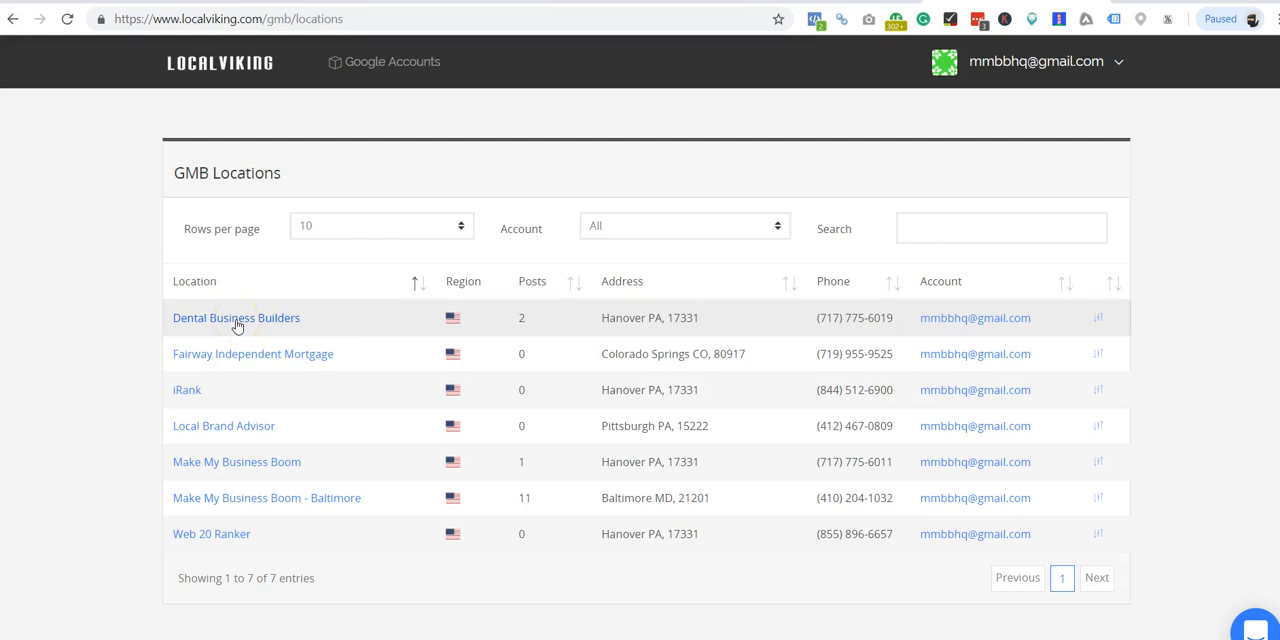
mouse_move(236, 424)
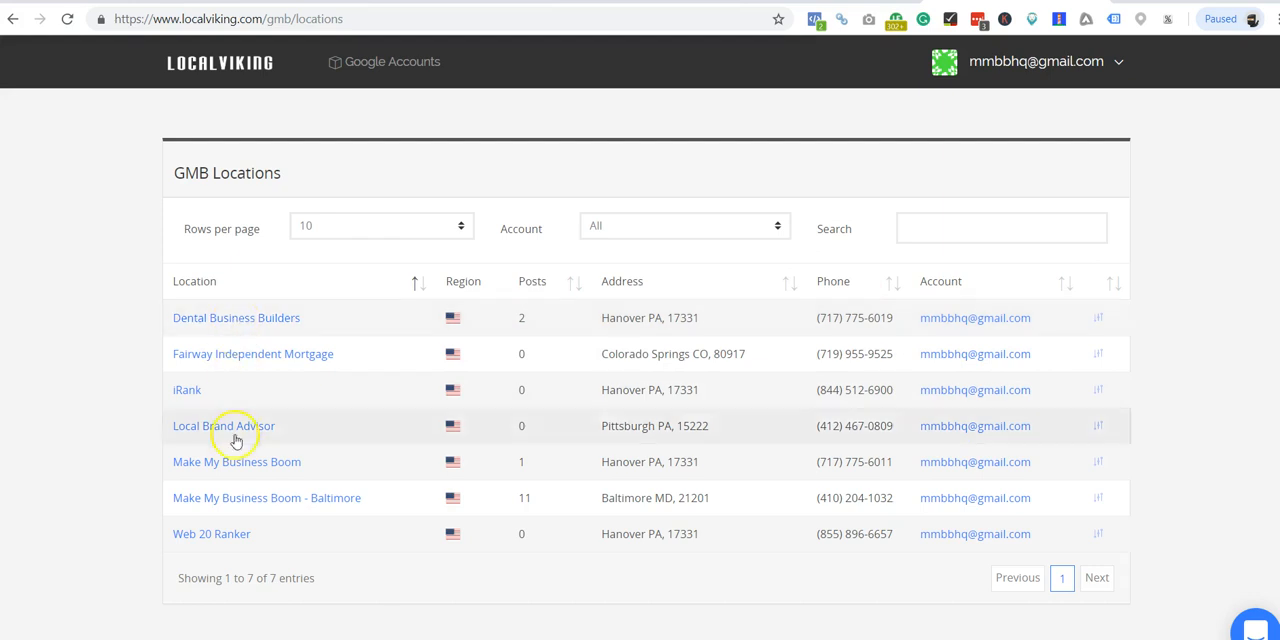
mouse_move(244, 460)
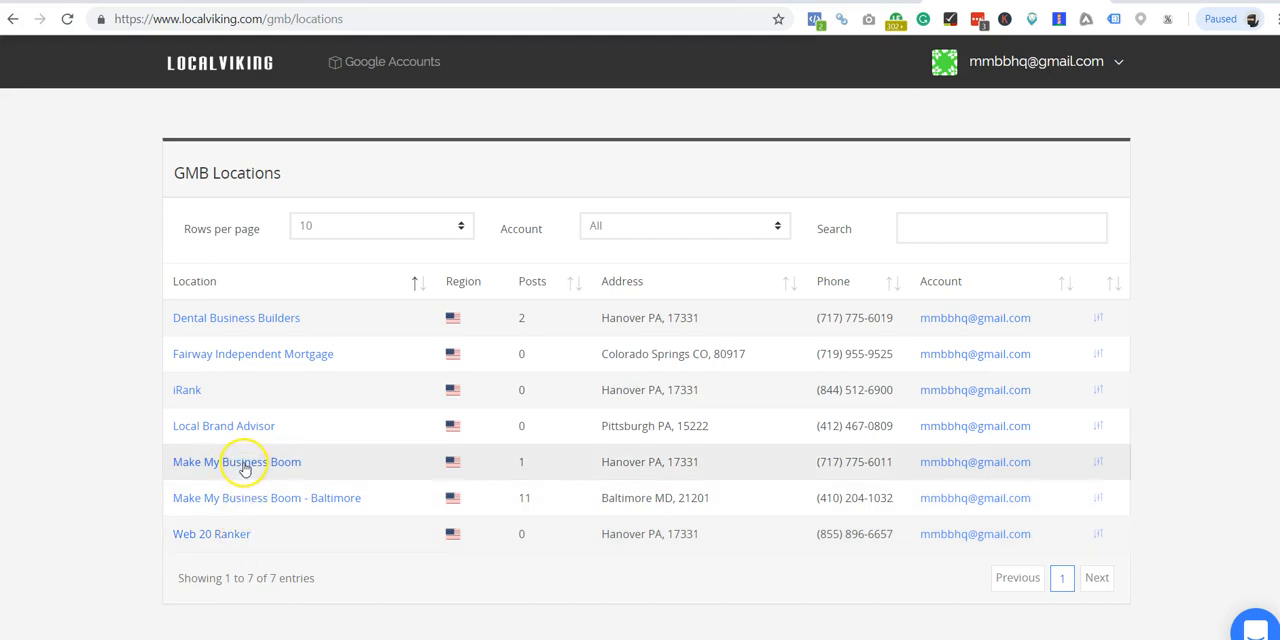
click(236, 460)
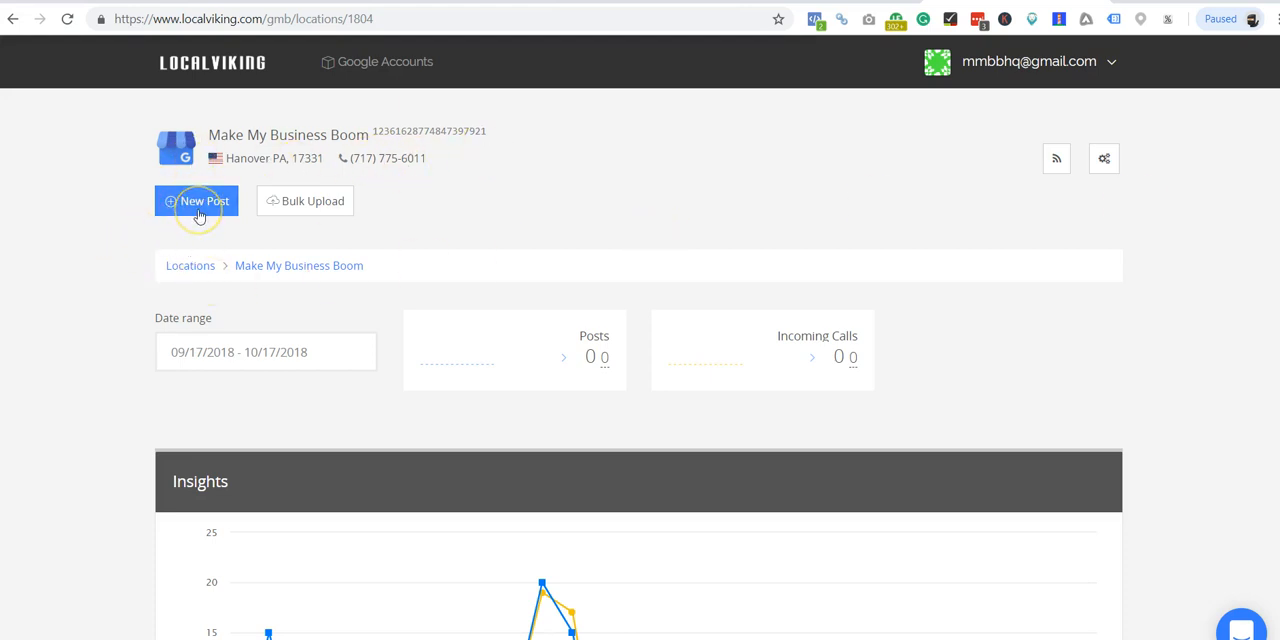
mouse_move(746, 162)
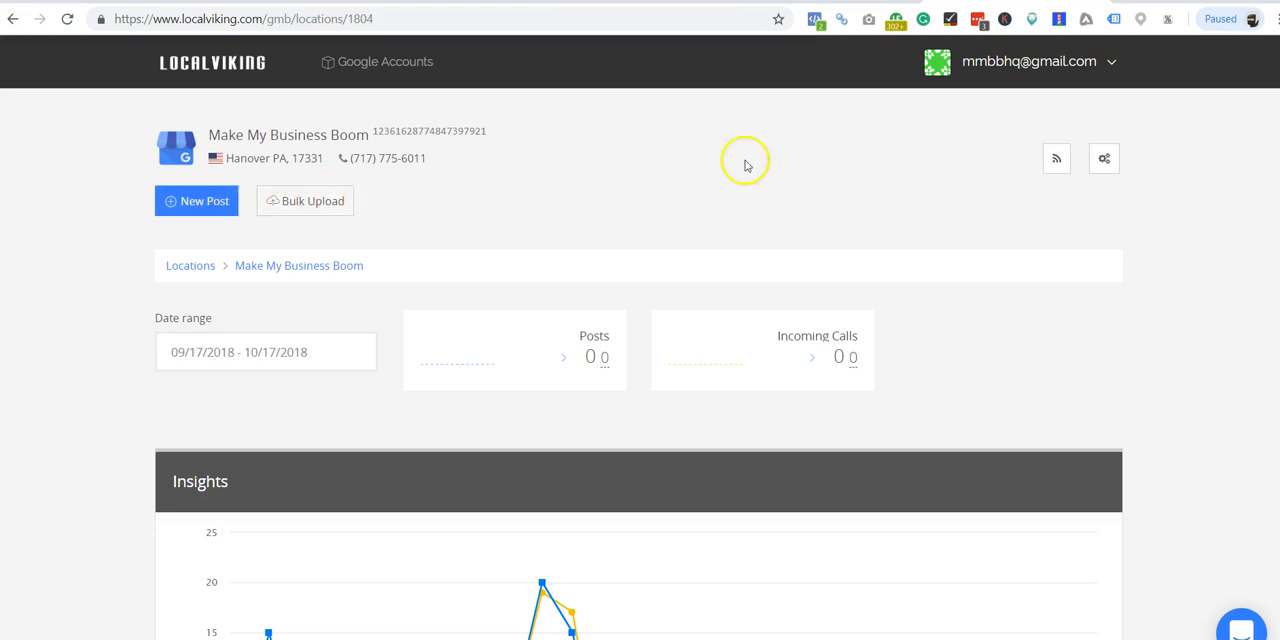
mouse_move(1056, 160)
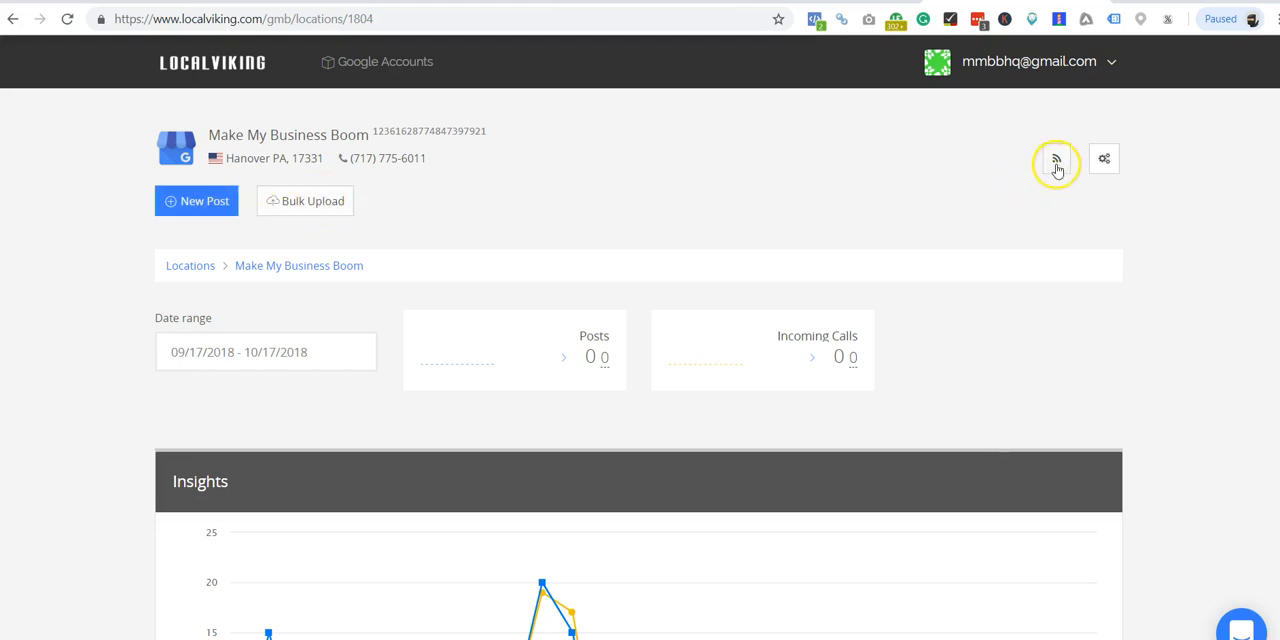
mouse_move(630, 188)
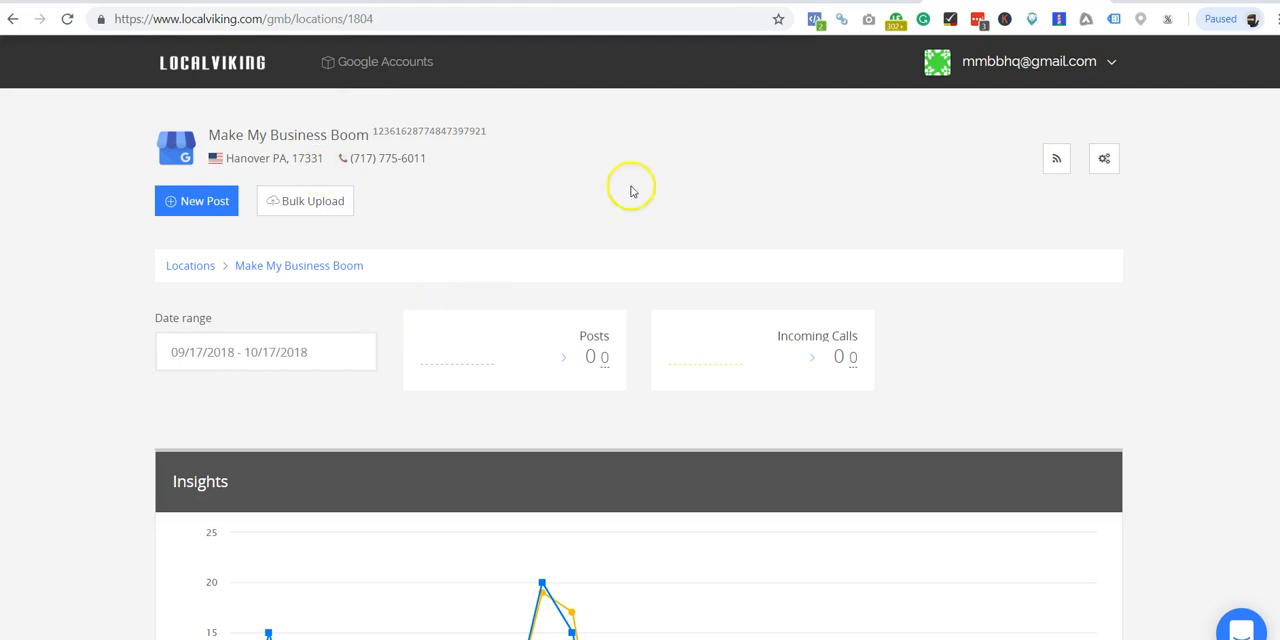
mouse_move(1104, 160)
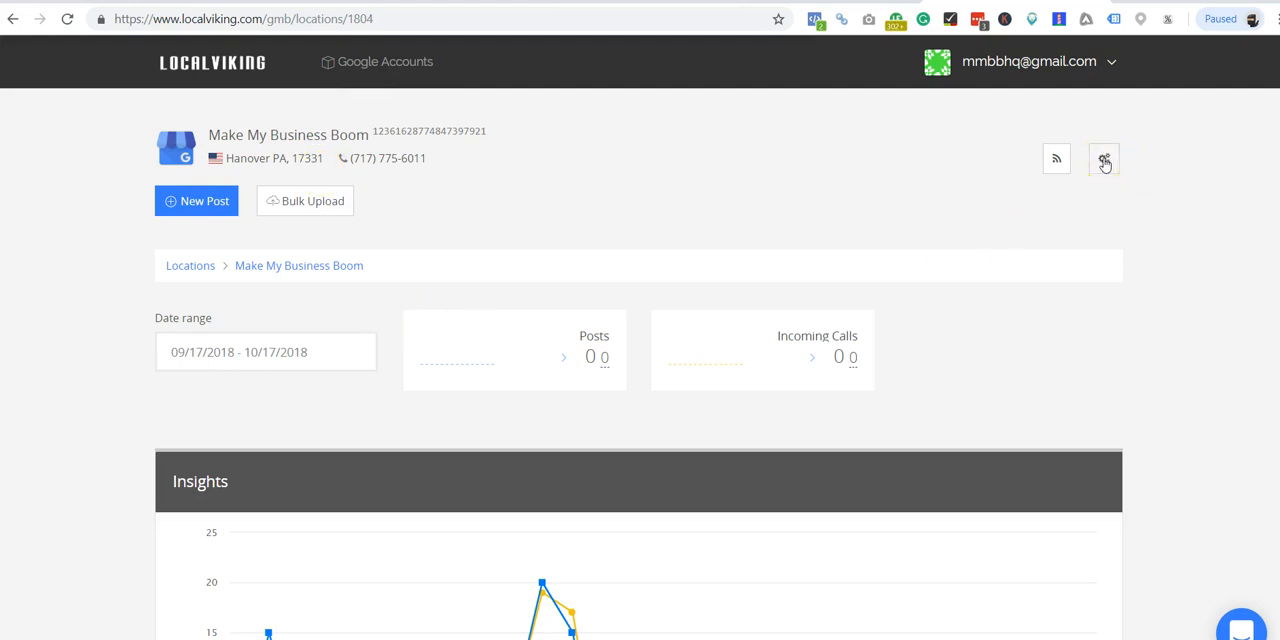
mouse_move(1104, 162)
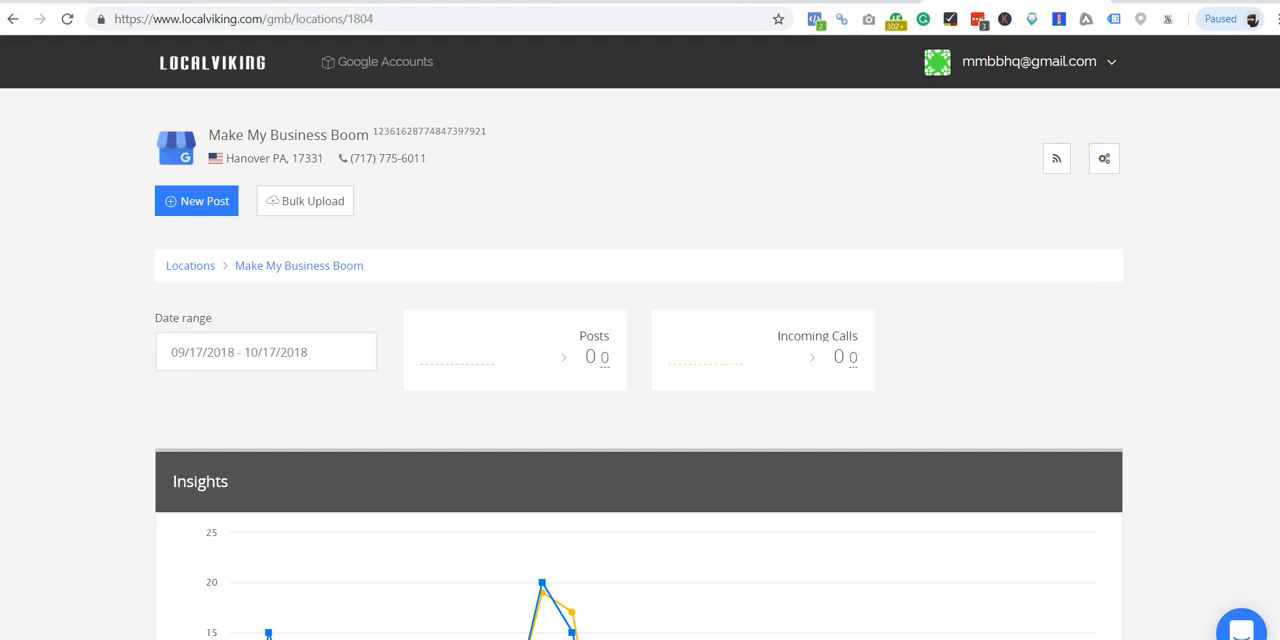
scroll(down, 3)
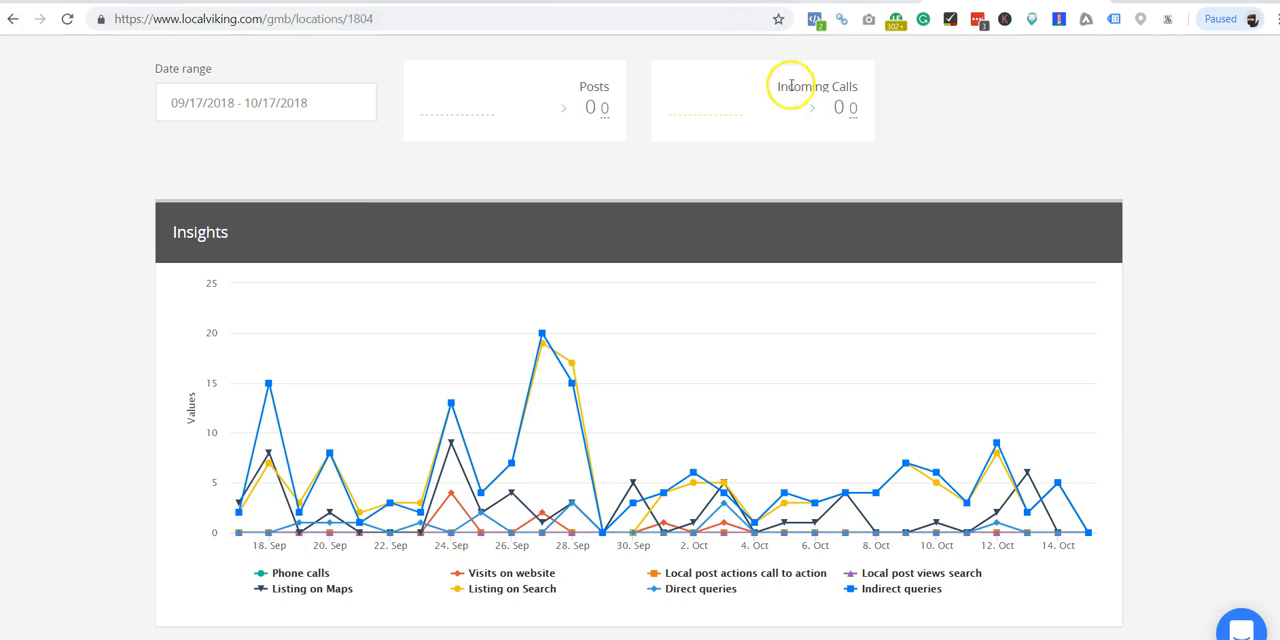
mouse_move(728, 192)
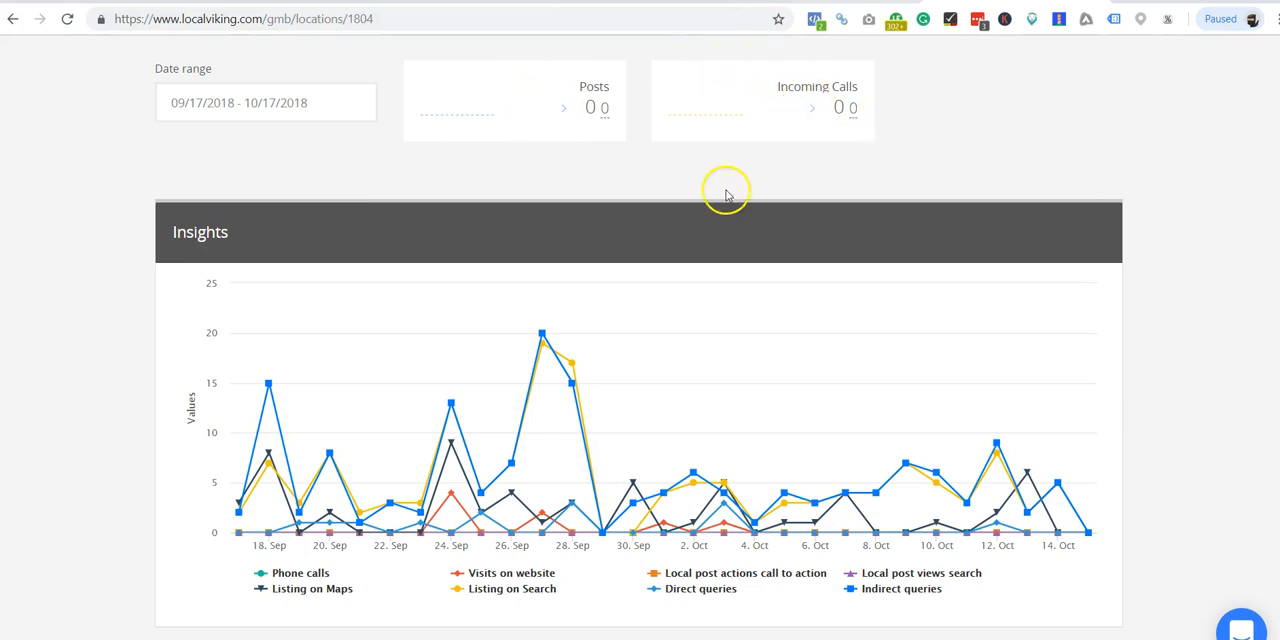
mouse_move(856, 140)
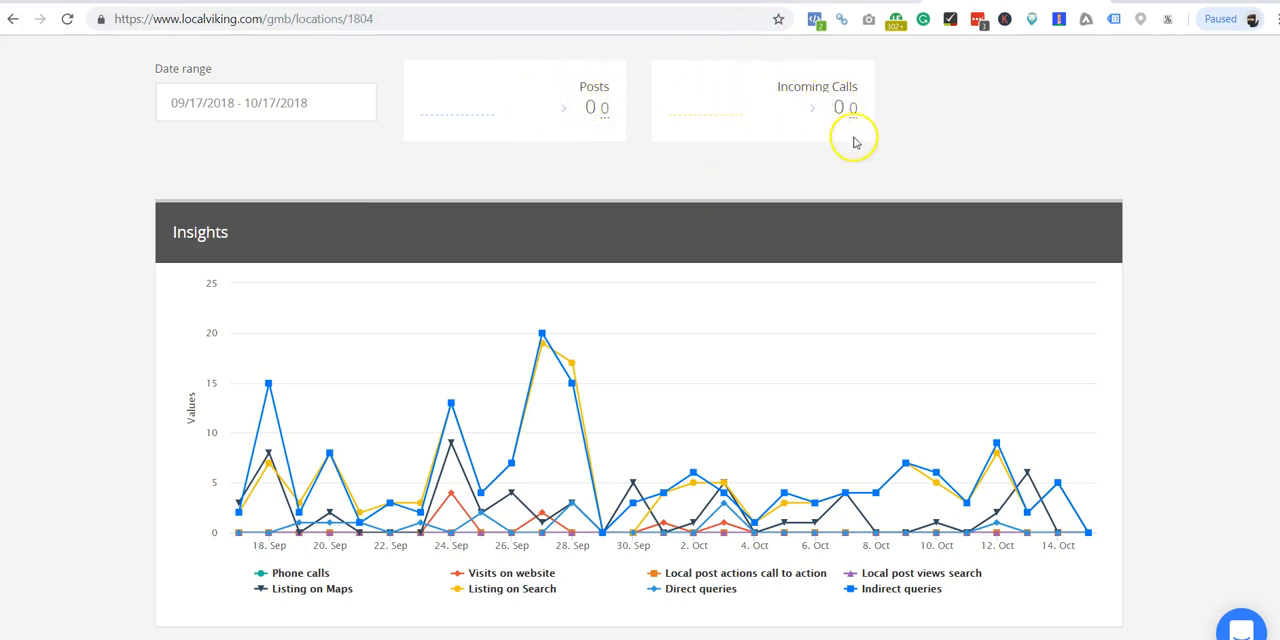
scroll(down, 3)
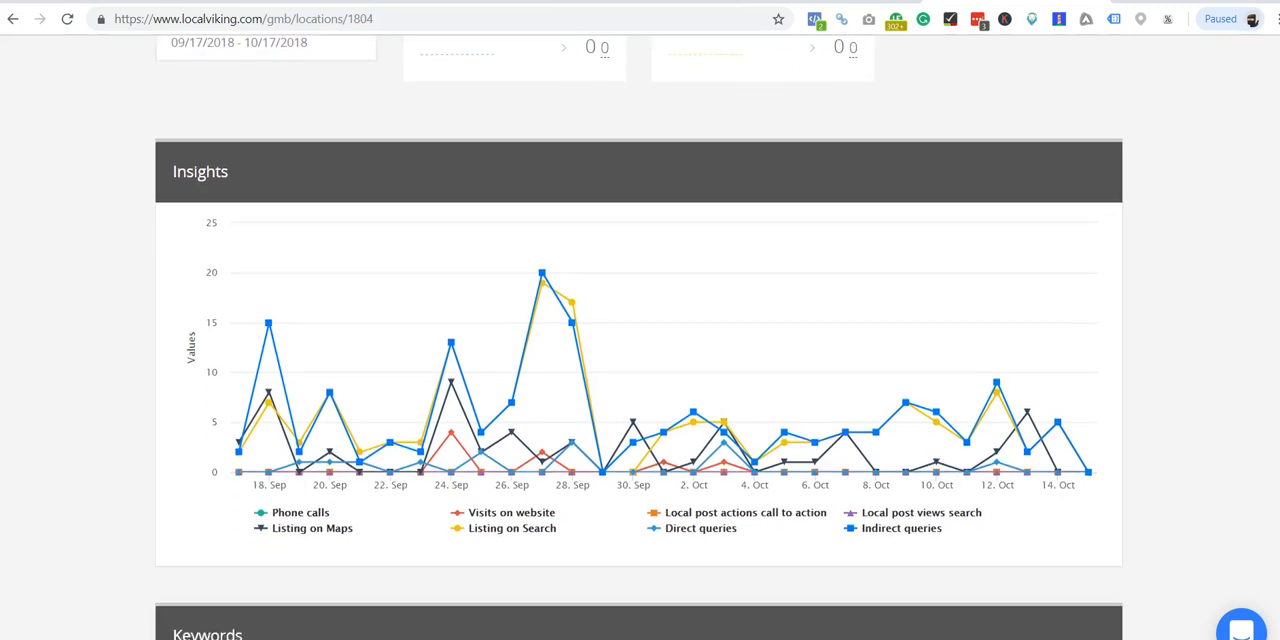
scroll(down, 3)
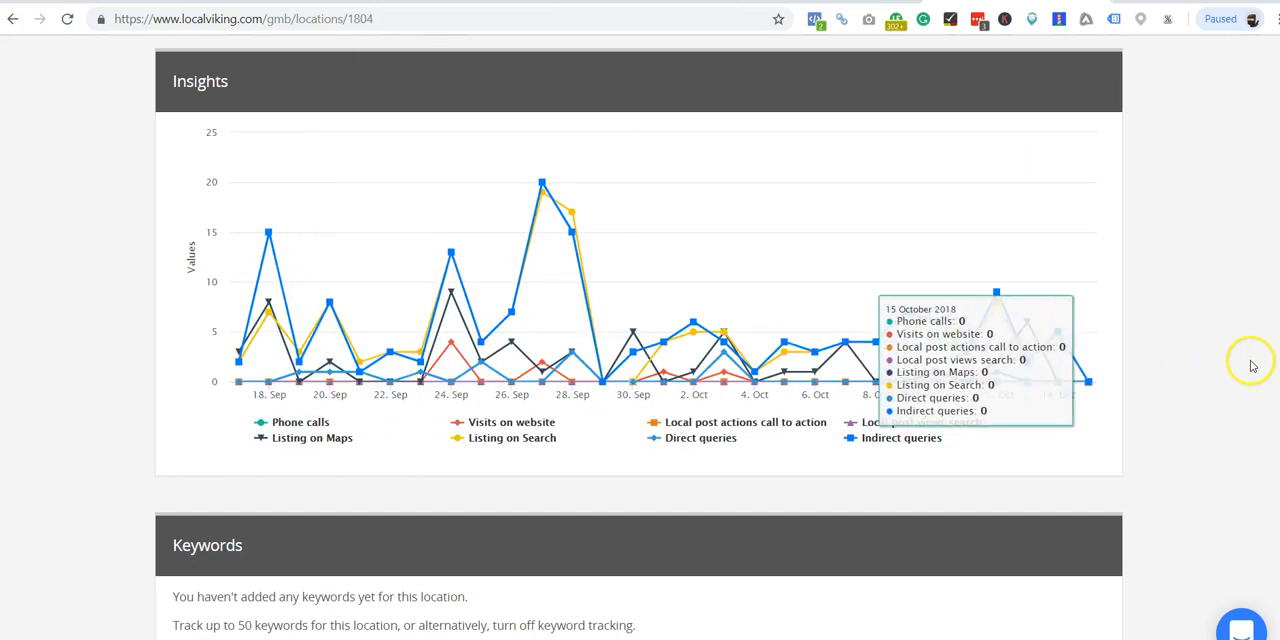
scroll(down, 3)
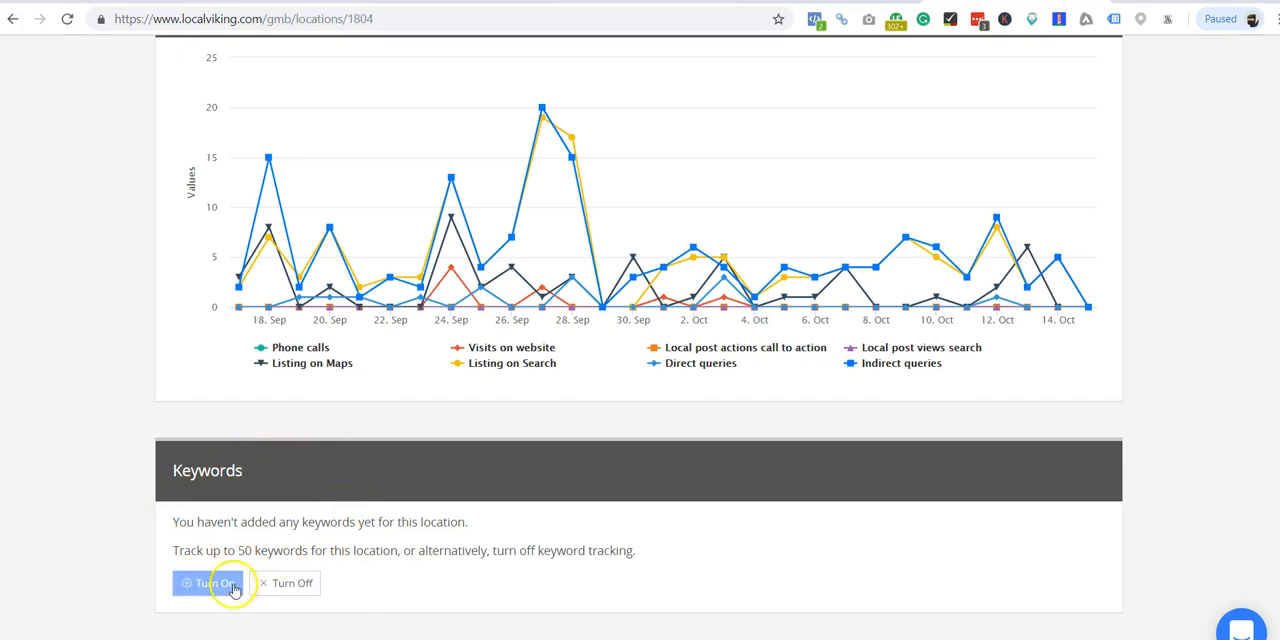
mouse_move(216, 498)
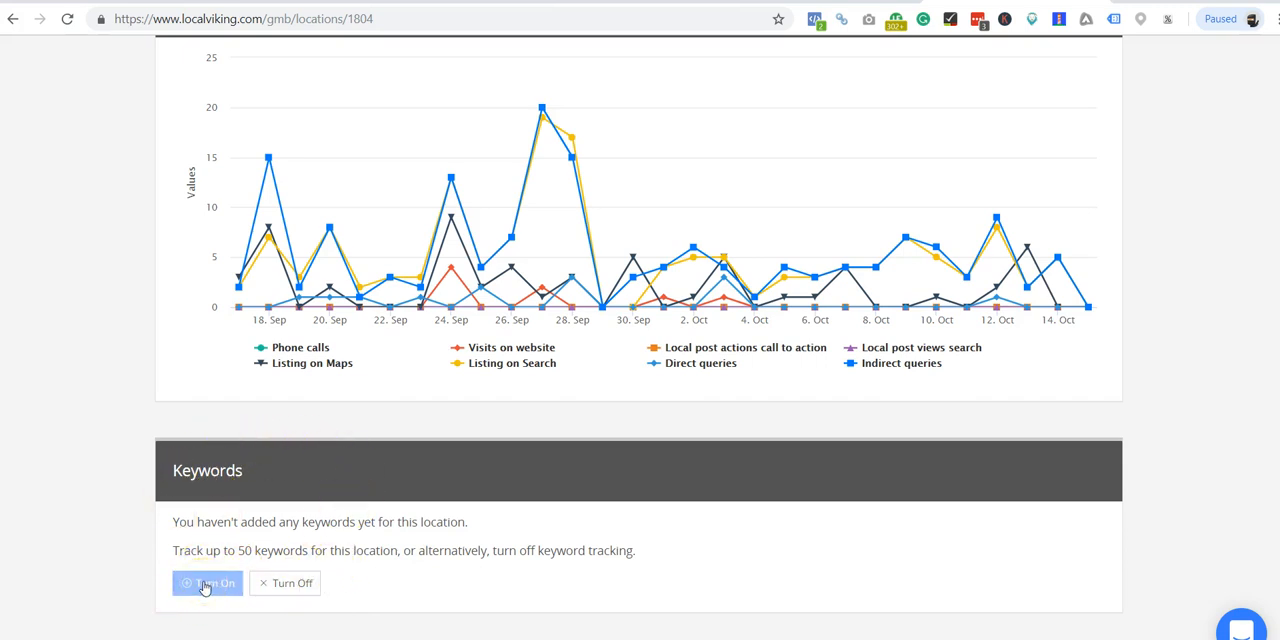
scroll(up, 3)
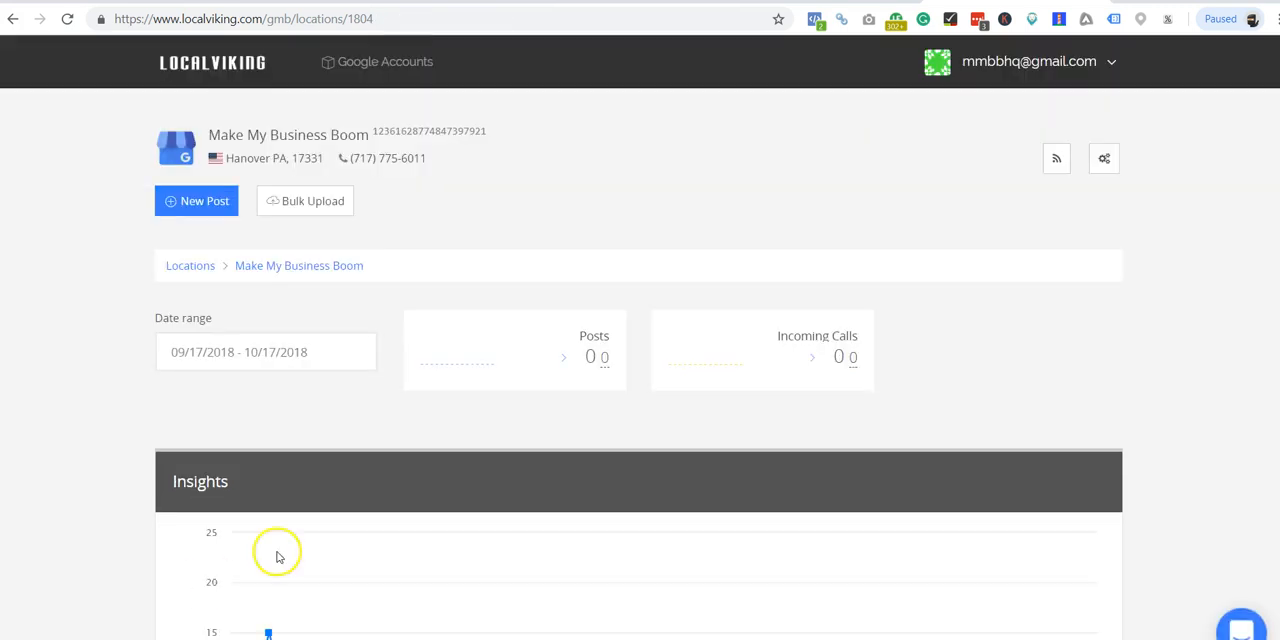
scroll(down, 3)
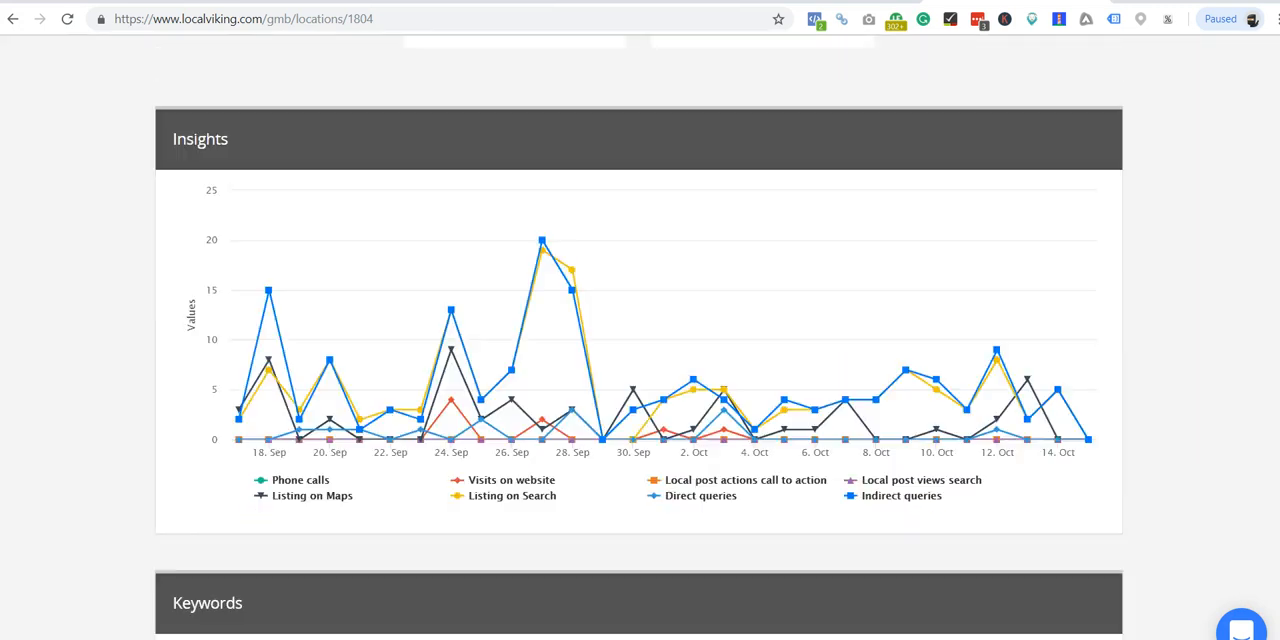
scroll(down, 3)
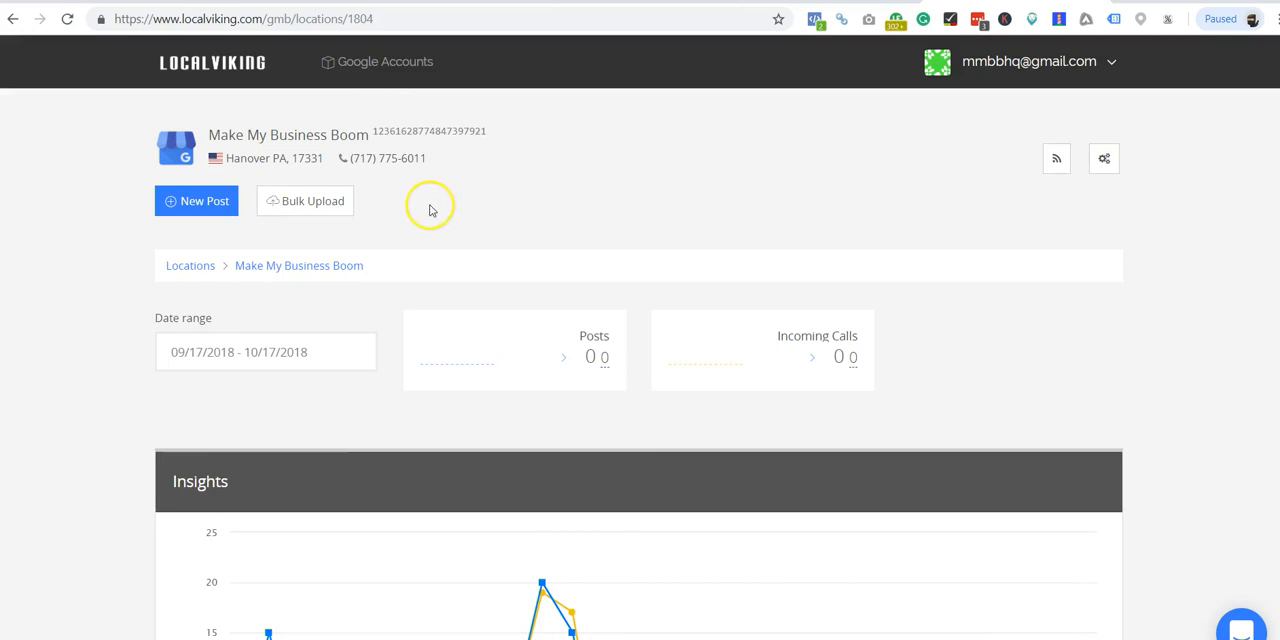
- Return to the GMB locations list and view the Web 20 Ranker location dashboard
click(190, 264)
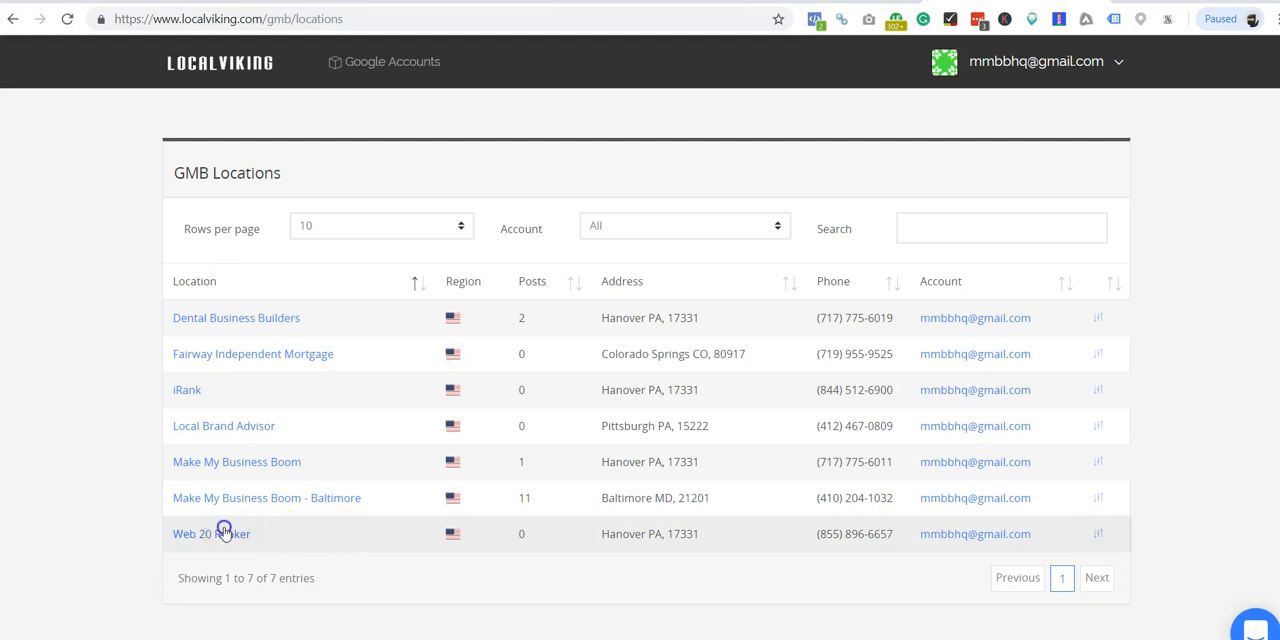
click(212, 532)
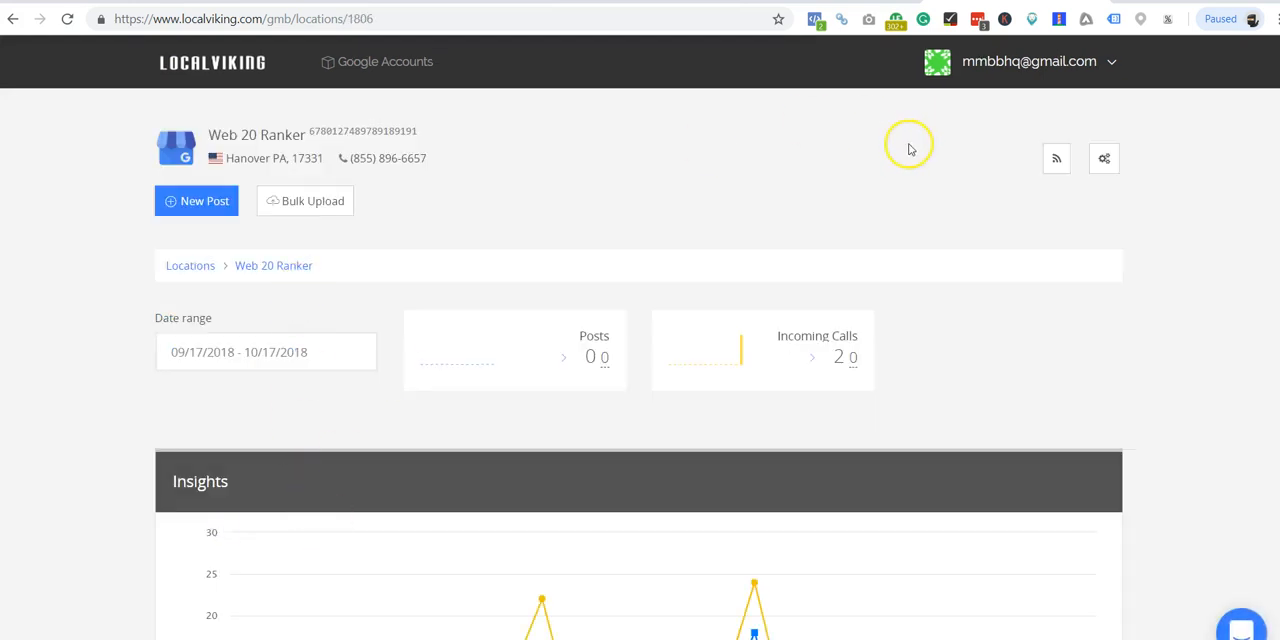
mouse_move(1056, 158)
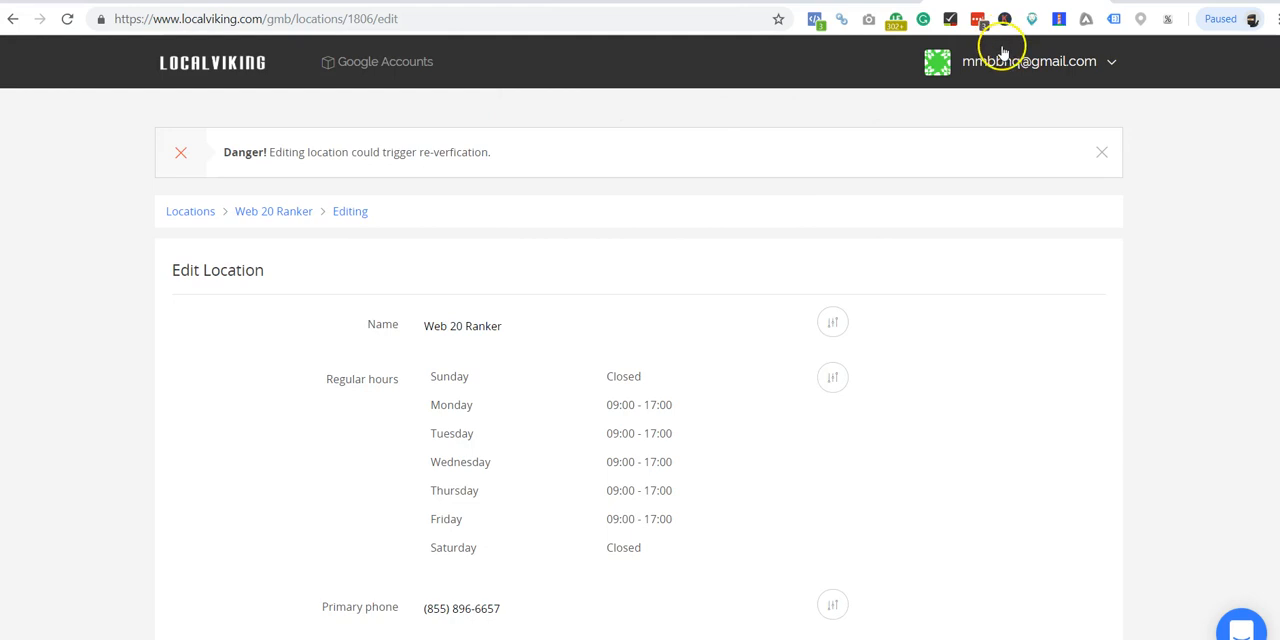
- Show the account menu with Members, Billing and Log Out options
click(1028, 60)
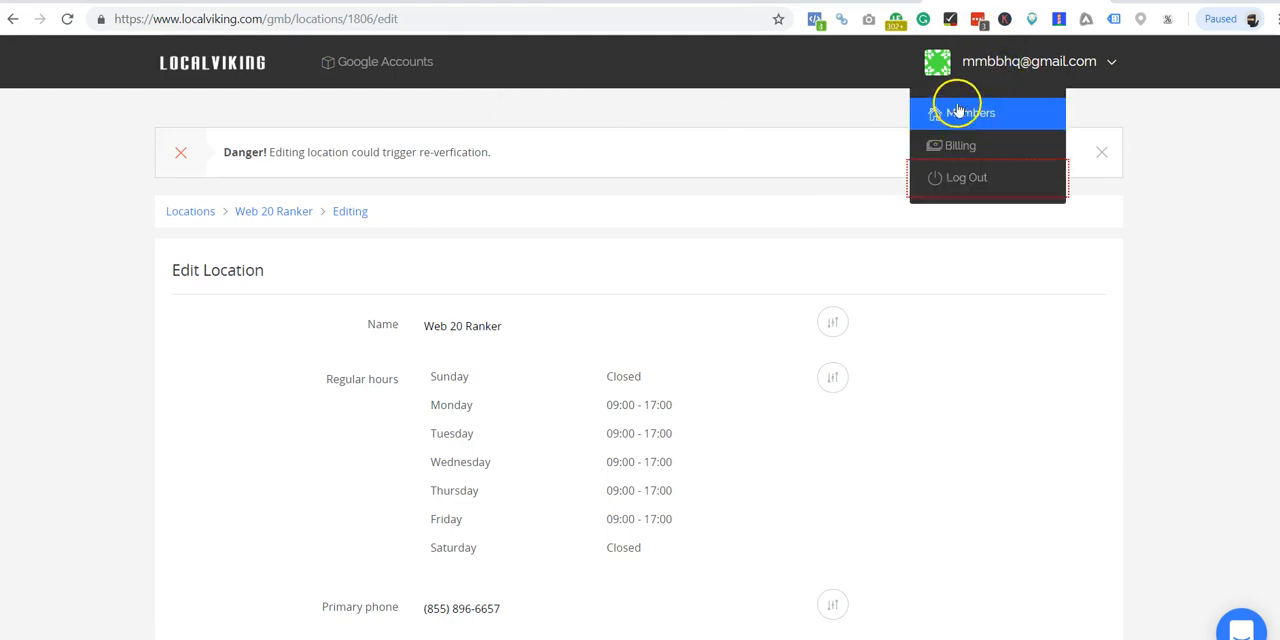
mouse_move(958, 146)
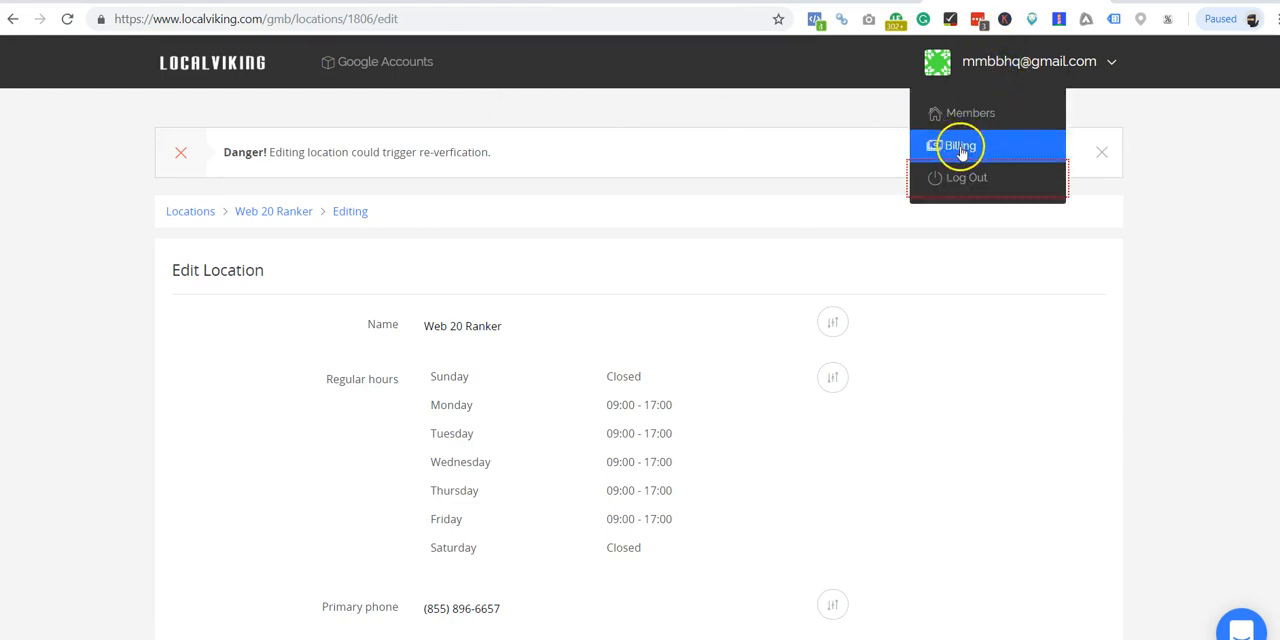
mouse_move(970, 112)
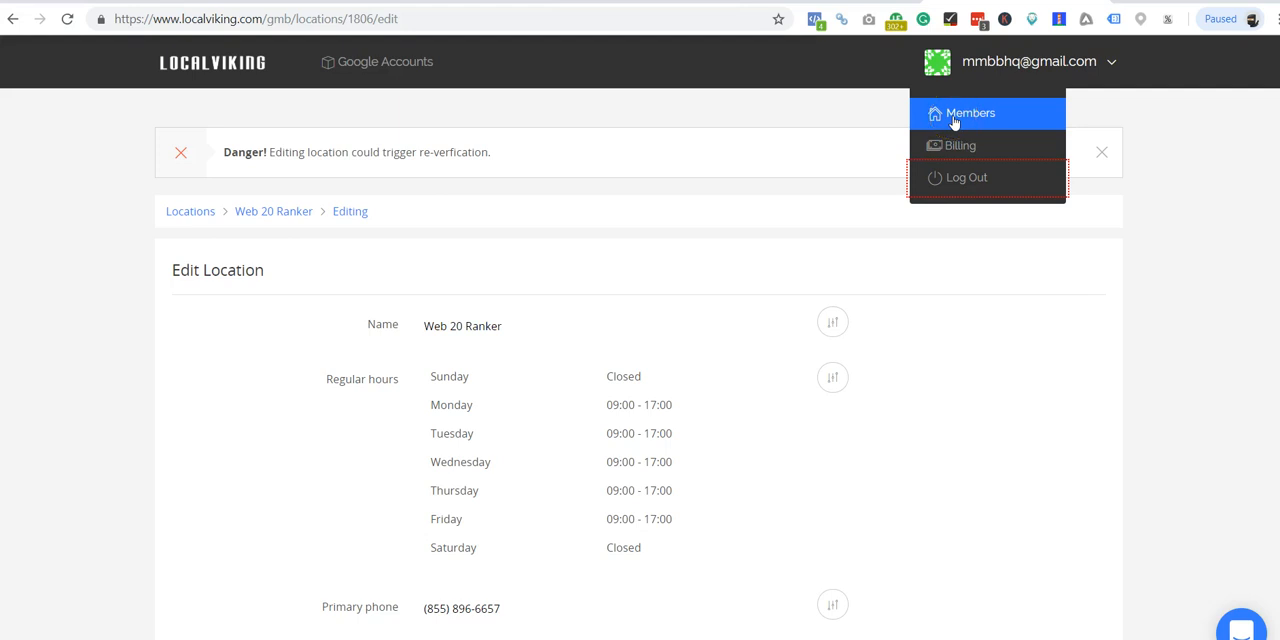